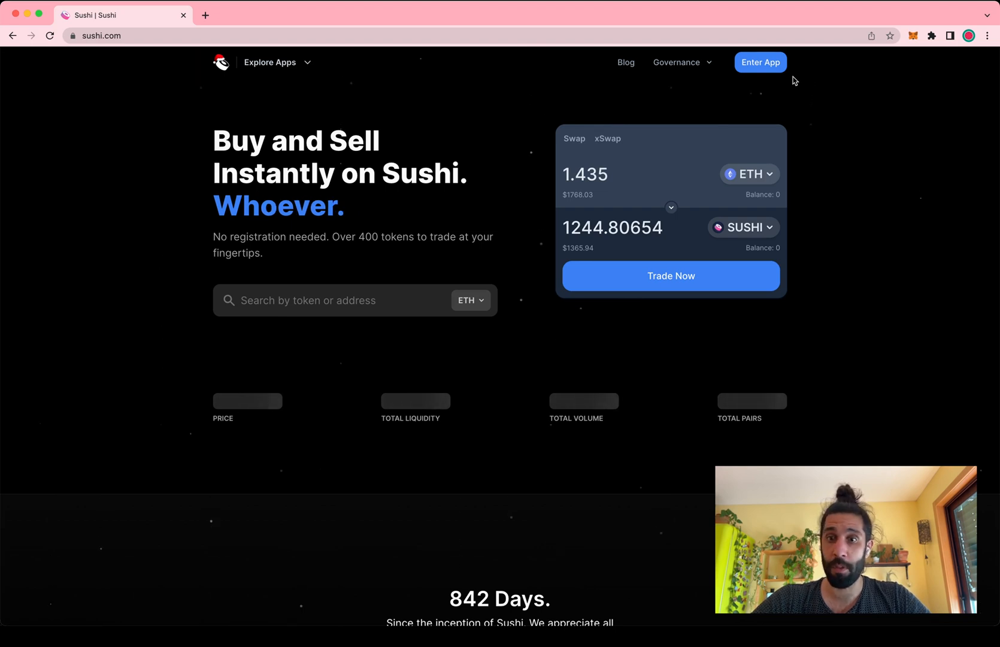
mouse_move(760, 62)
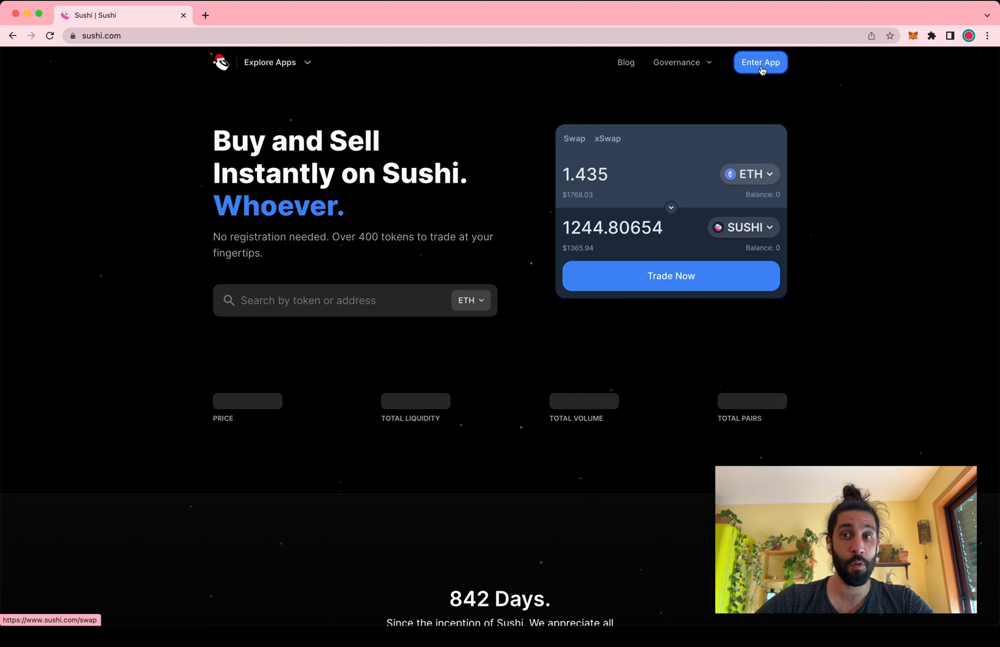
Enter the Sushi app on Gnosis and go to the Earn pools page
click(760, 63)
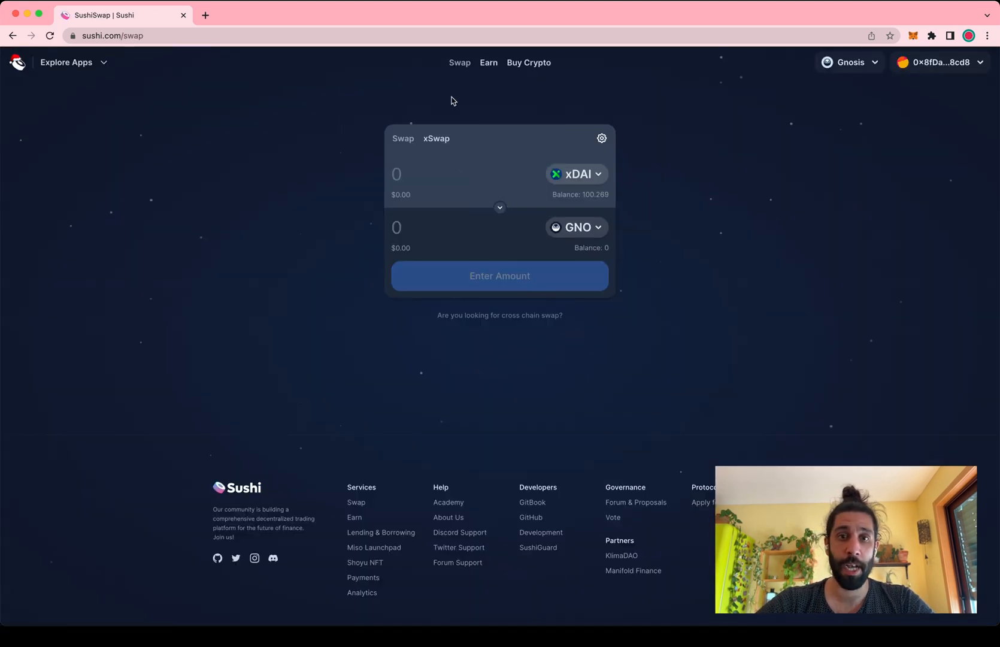
mouse_move(416, 102)
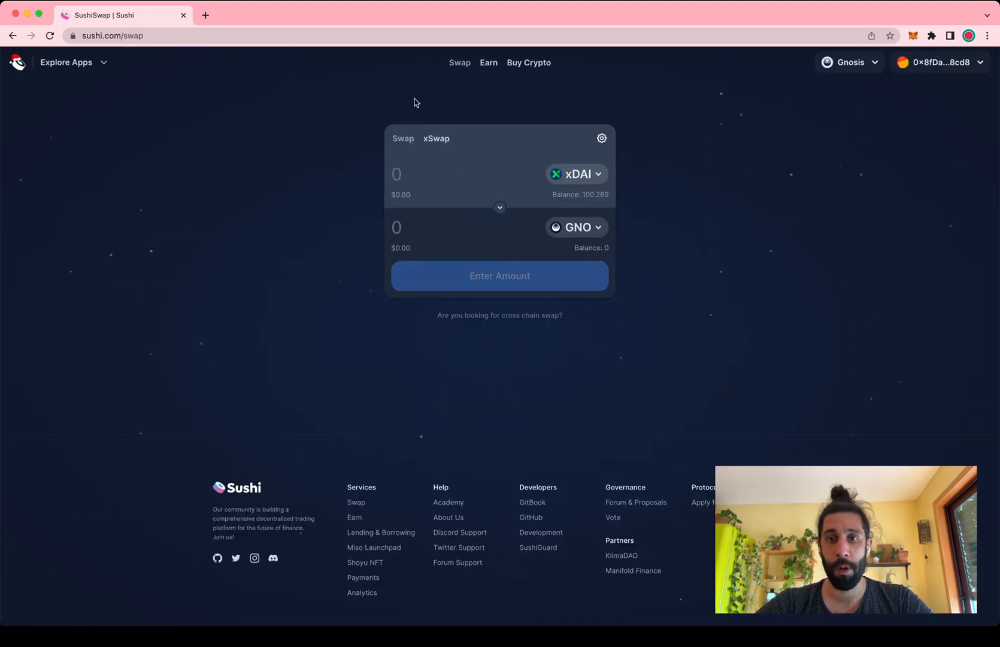
mouse_move(540, 203)
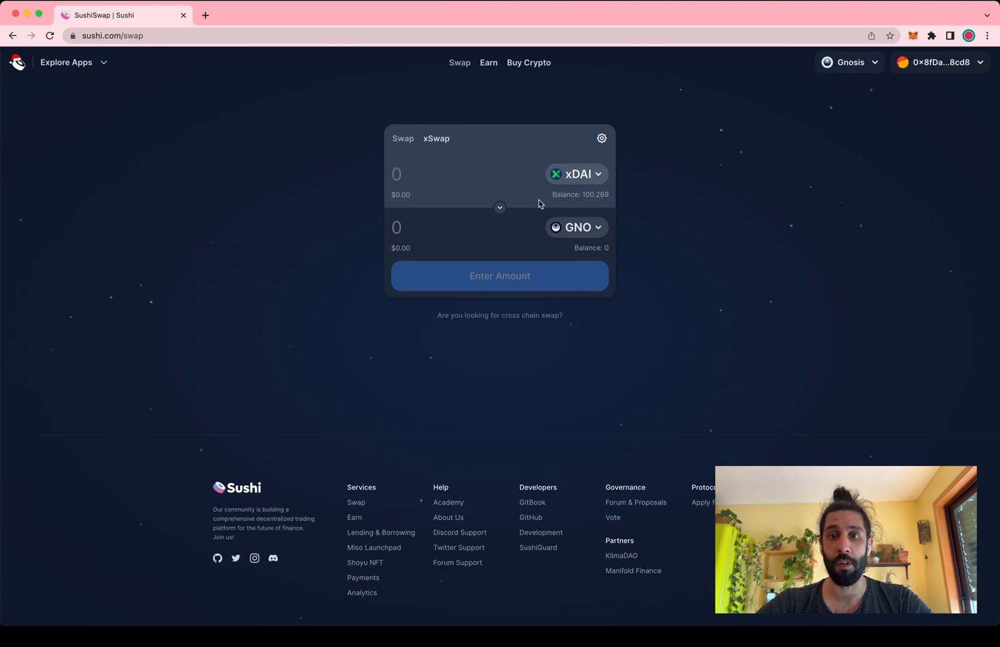
mouse_move(518, 225)
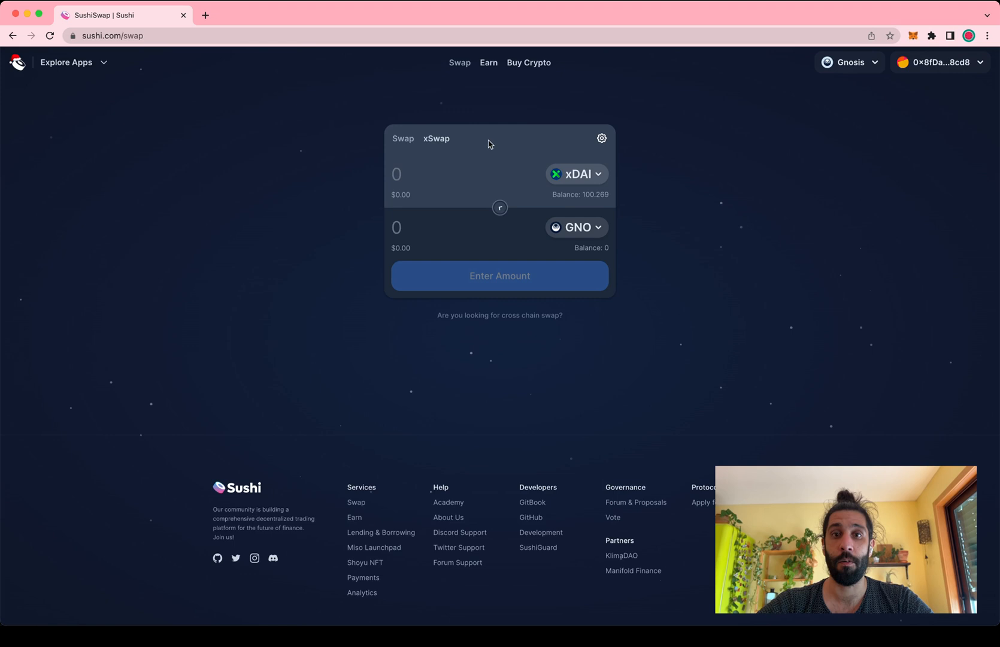
click(488, 63)
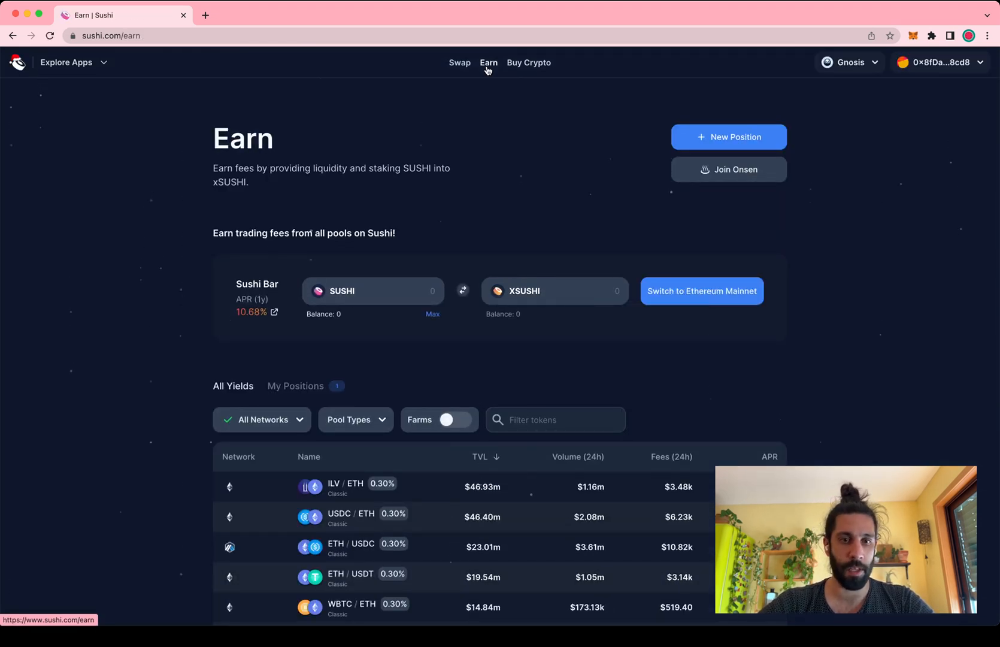
mouse_move(879, 285)
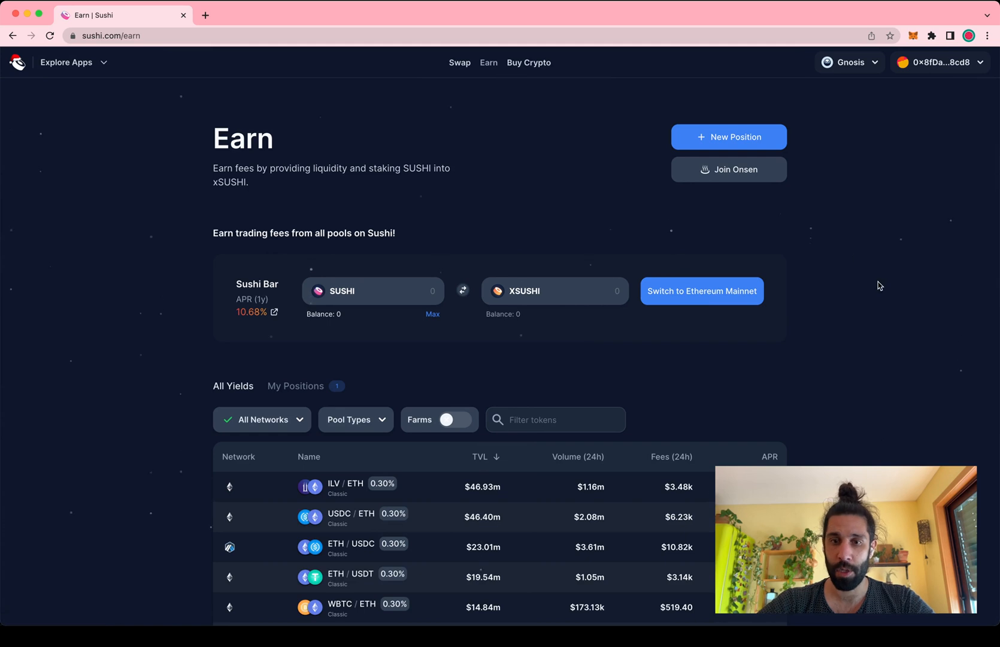
mouse_move(545, 452)
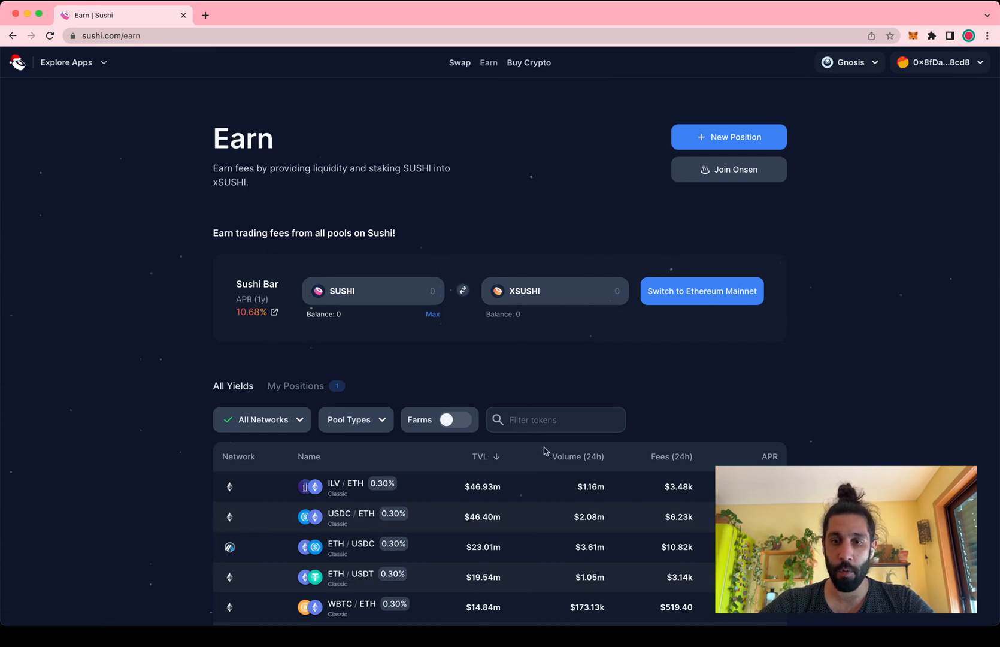
mouse_move(581, 385)
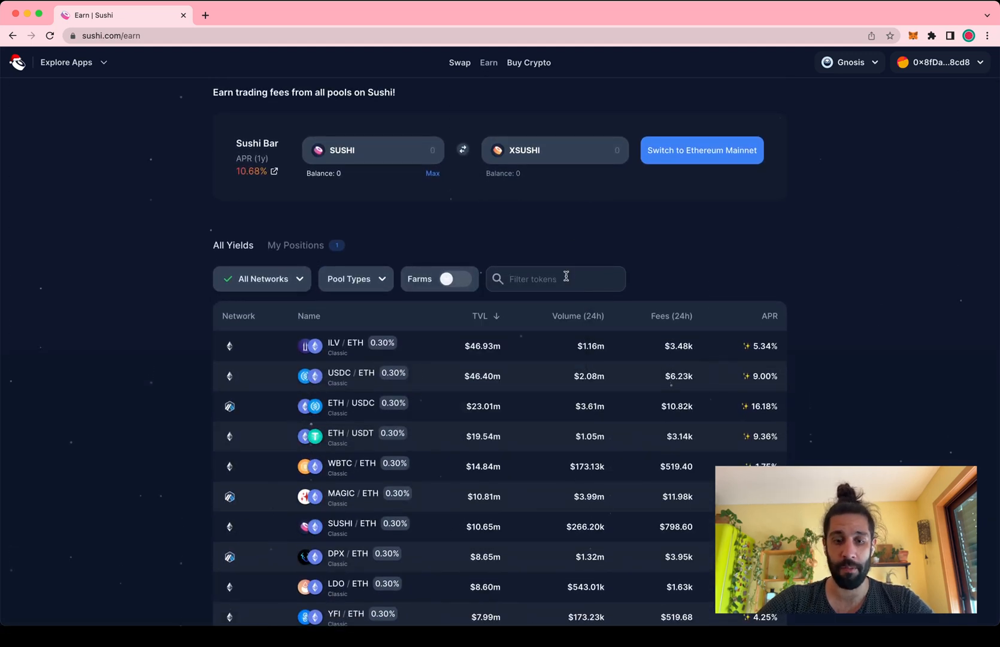
Filter the pool list by 'fc' to narrow it to the FCL/xDAI pool
text(fc)
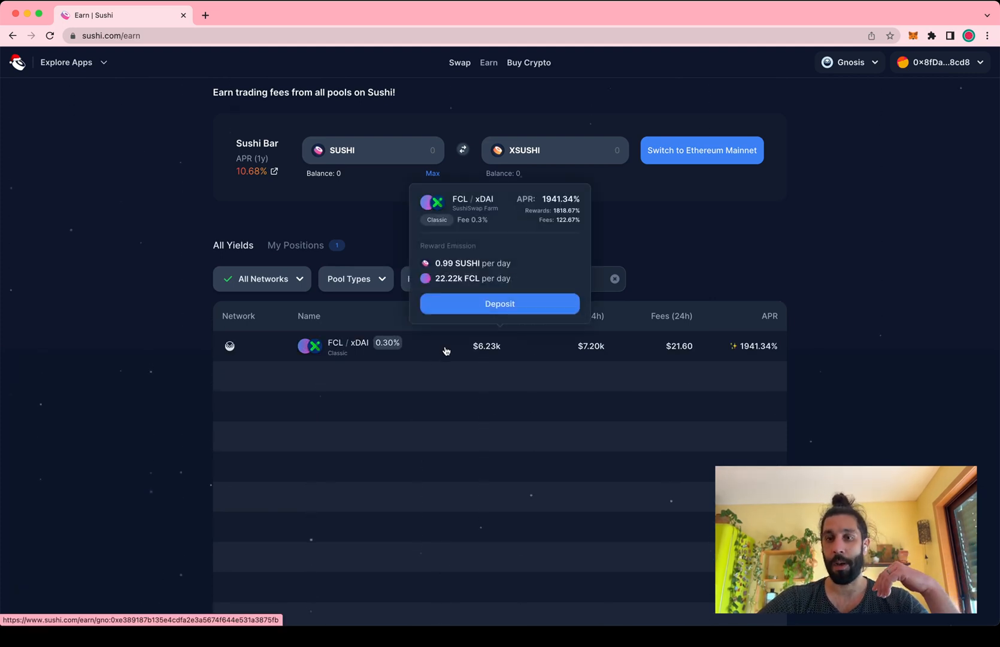
mouse_move(445, 350)
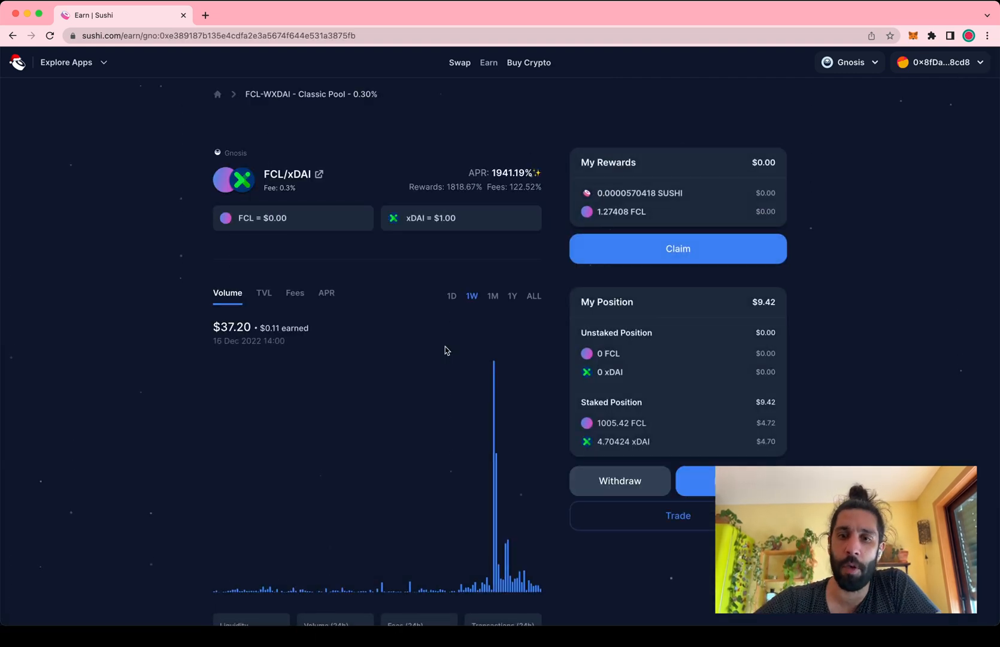
scroll(down, 3)
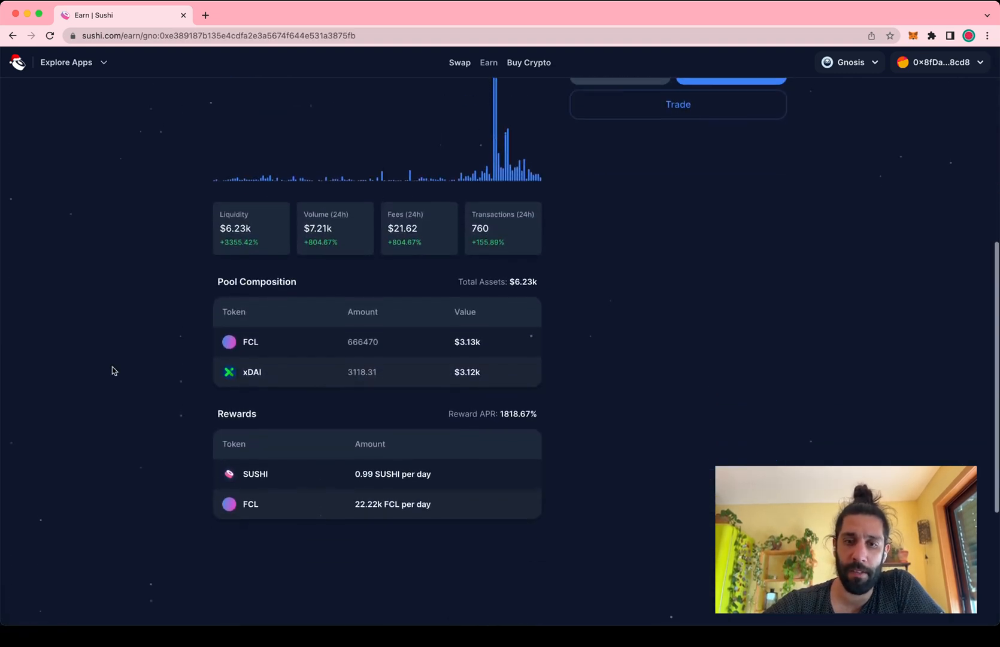
scroll(up, 3)
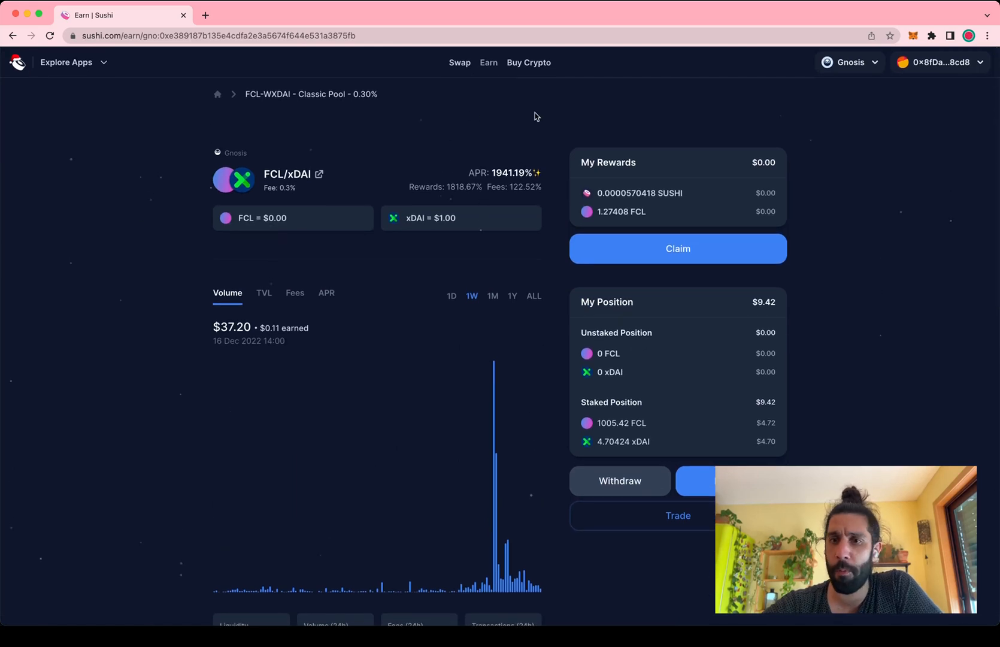
mouse_move(858, 251)
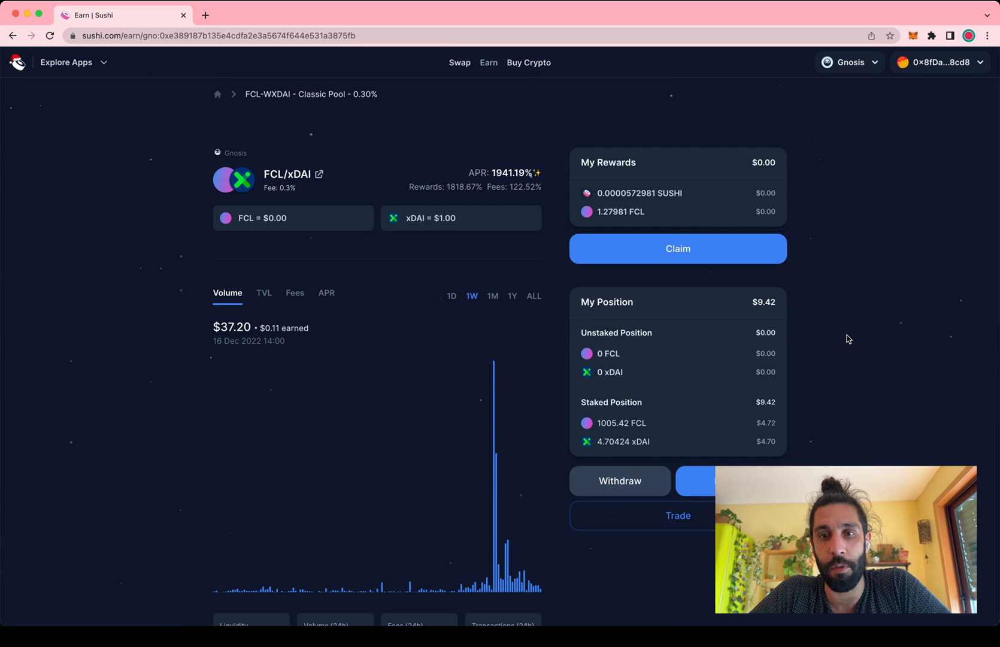
mouse_move(650, 400)
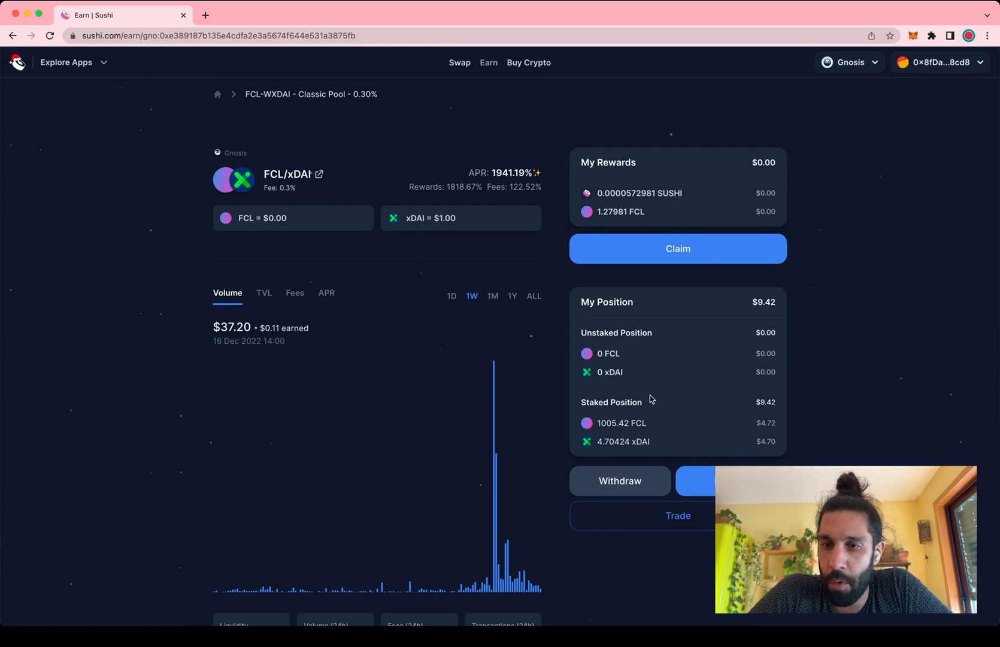
mouse_move(864, 202)
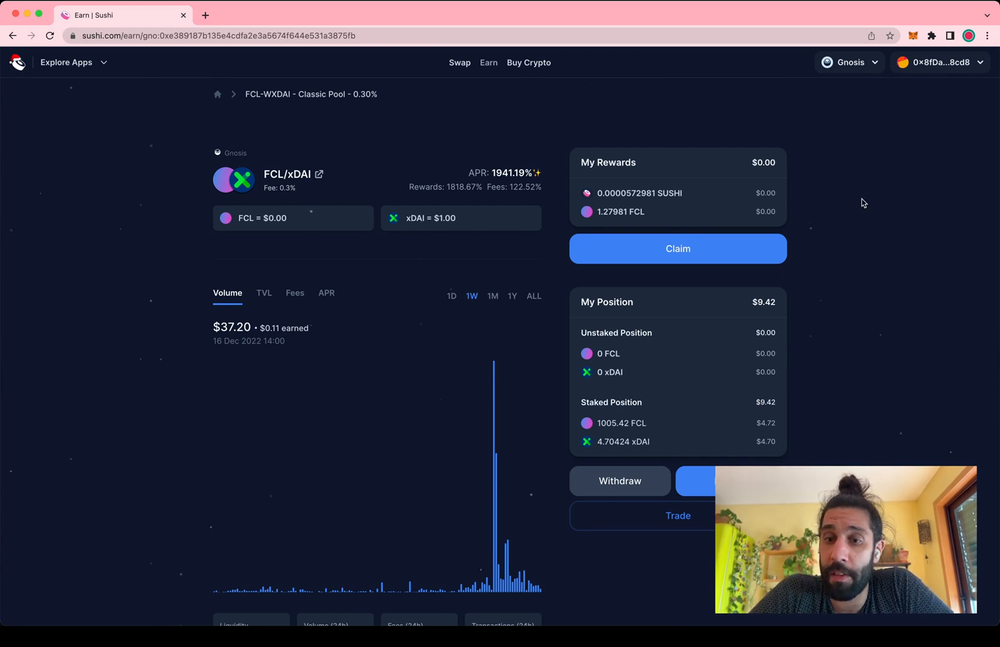
mouse_move(671, 426)
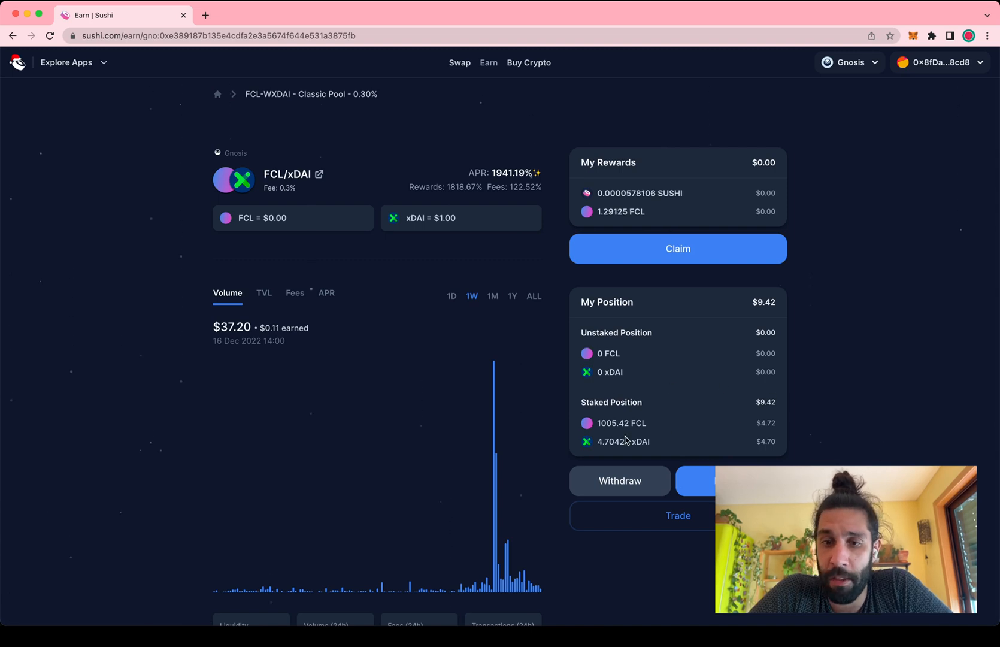
mouse_move(618, 414)
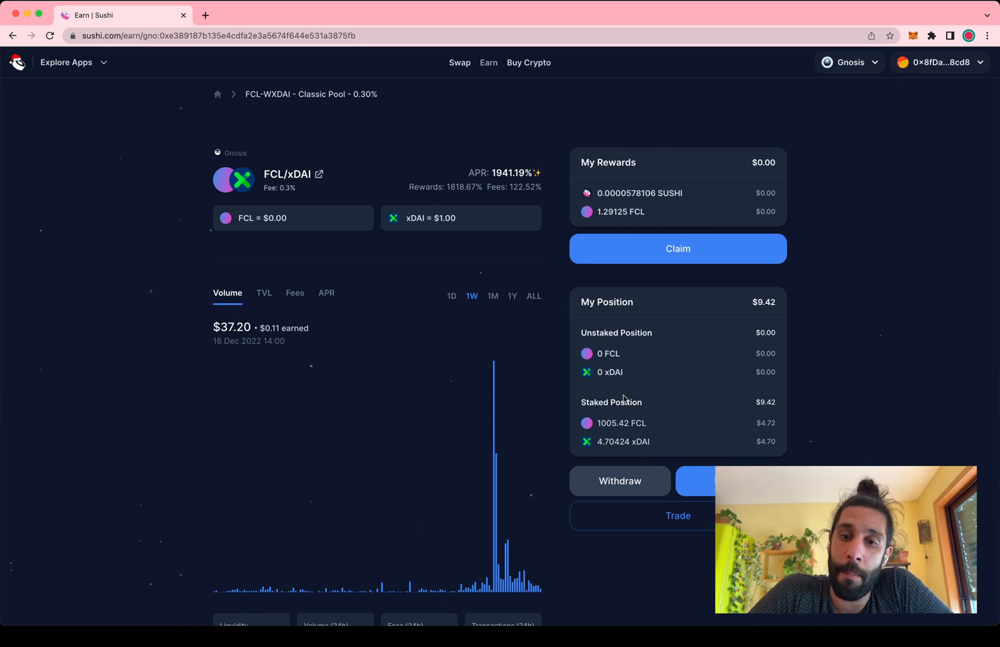
mouse_move(739, 338)
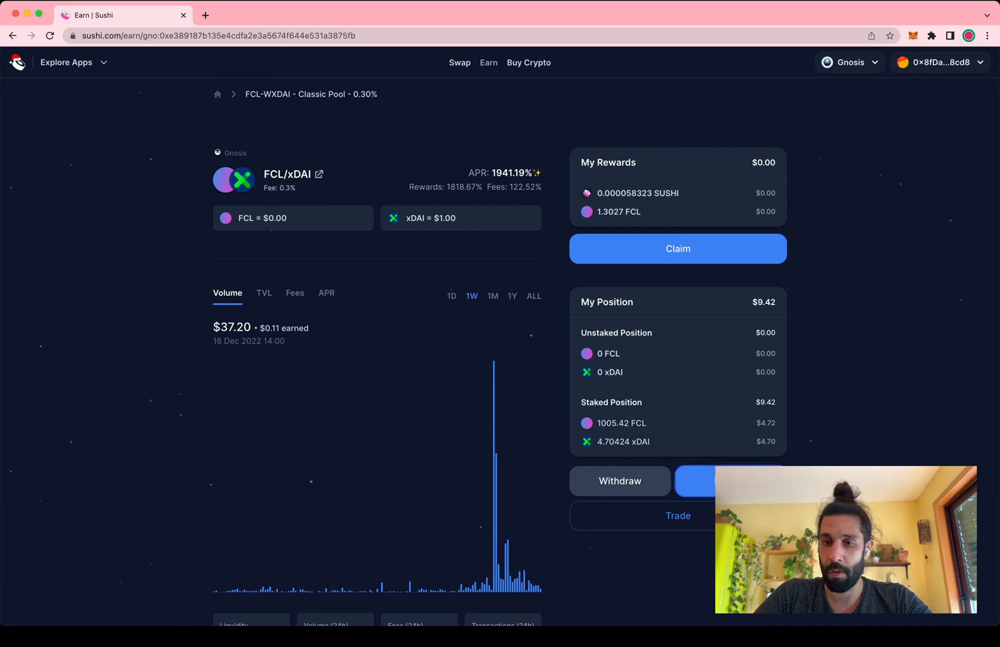
Fill the Add Liquidity form with 1000 FCL, then set the xDAI amount to 10
click(728, 480)
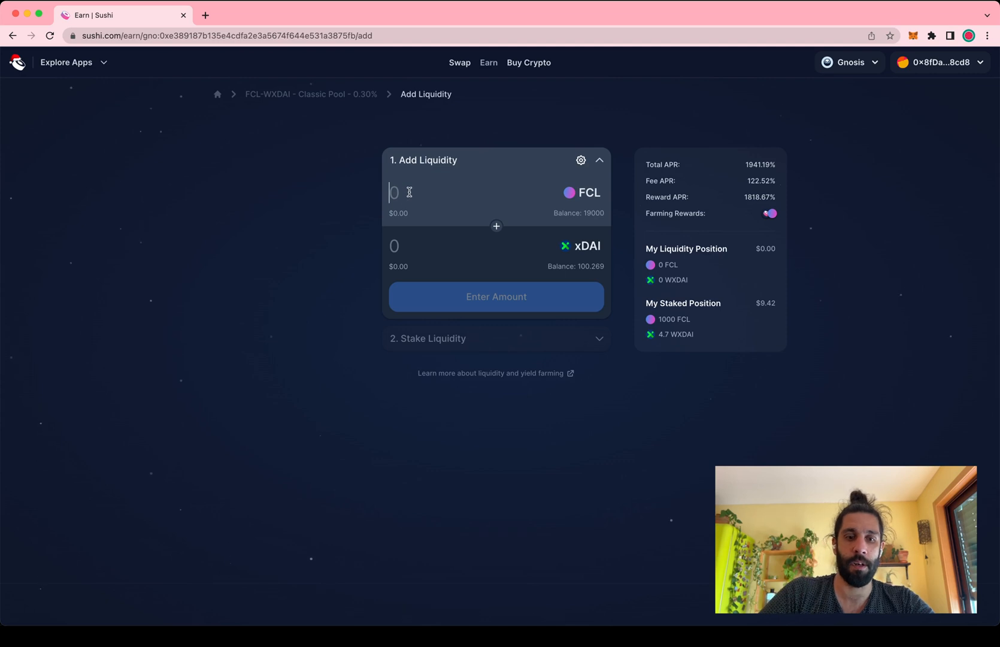
text(1000)
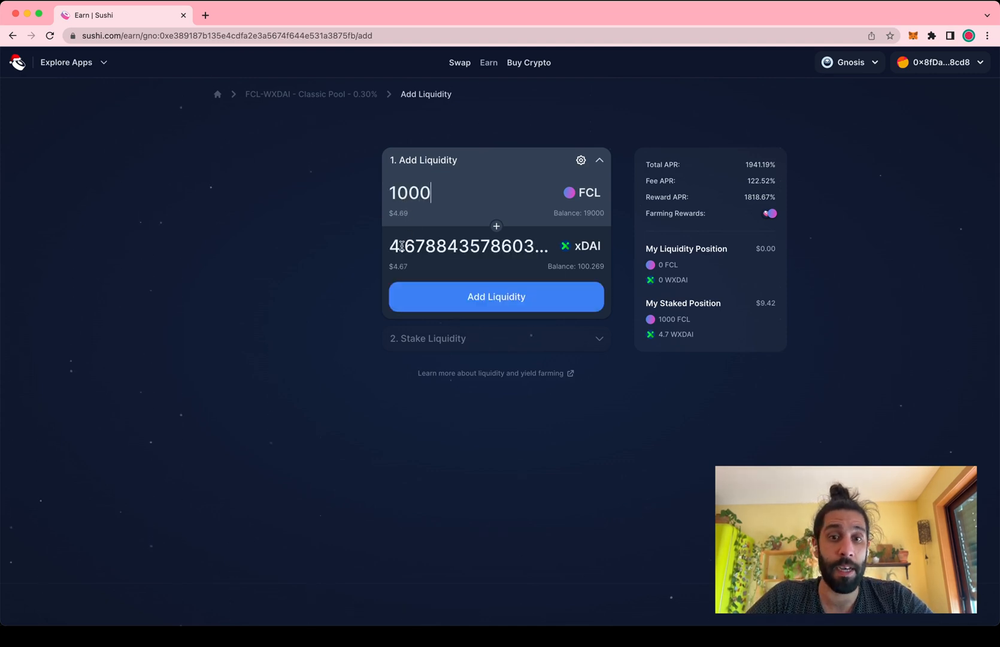
mouse_move(399, 246)
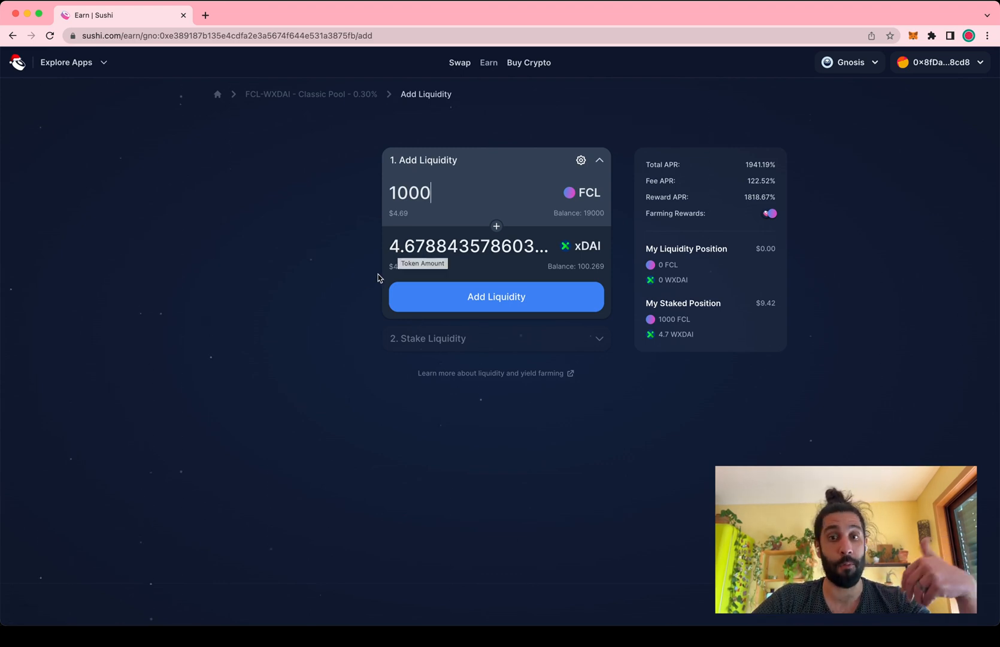
mouse_move(552, 217)
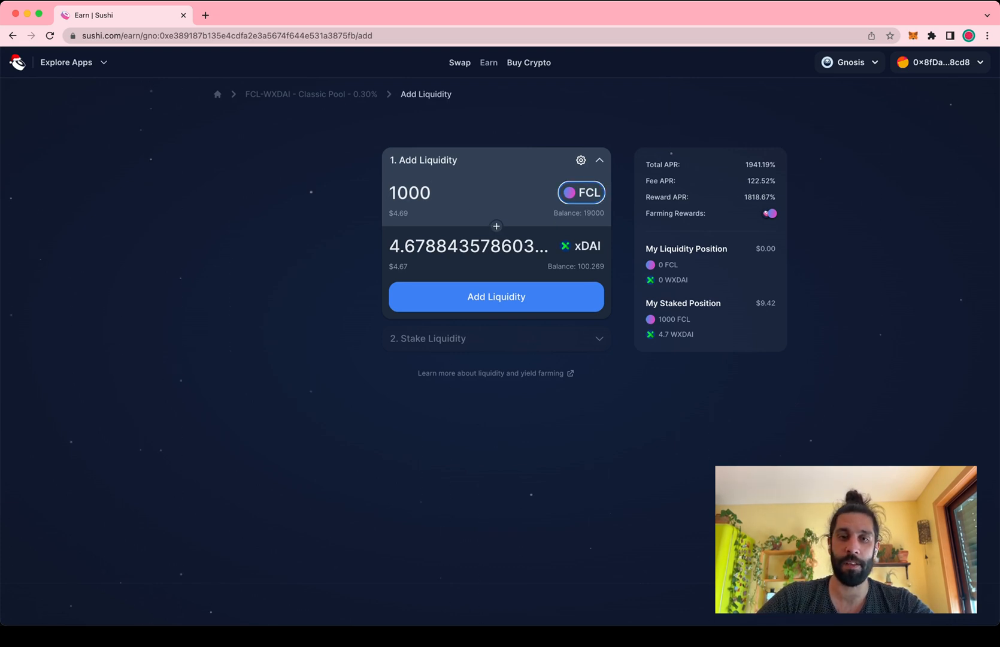
triple_click(468, 247)
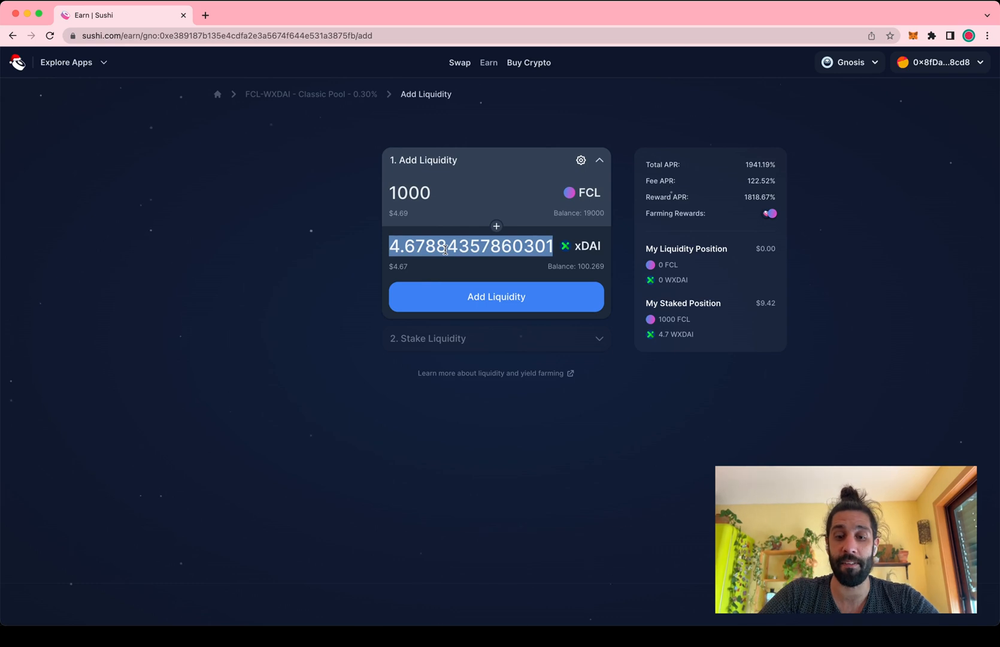
text(10)
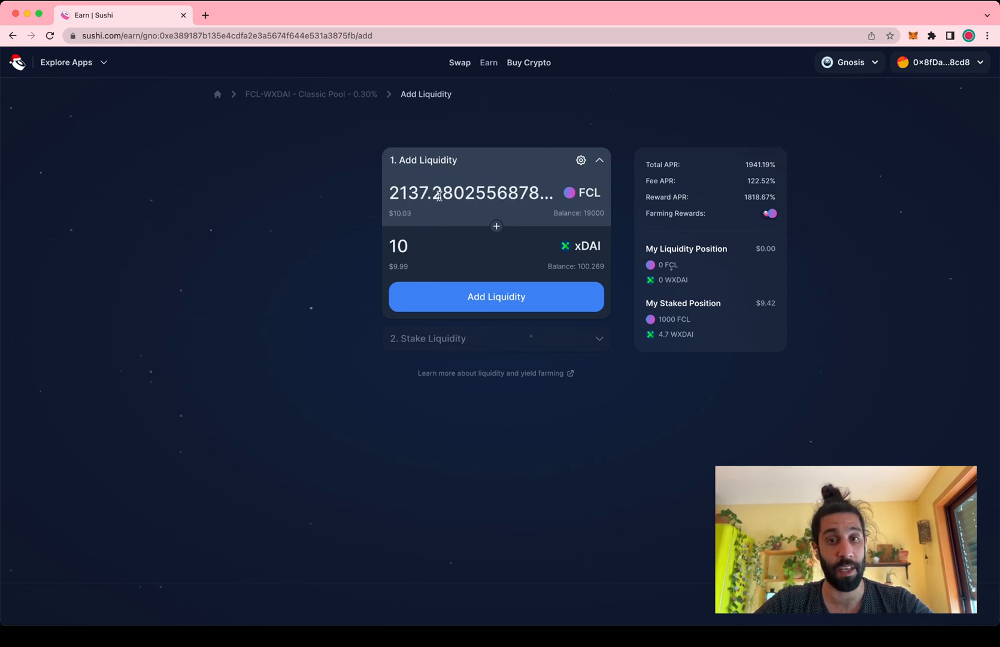
mouse_move(439, 195)
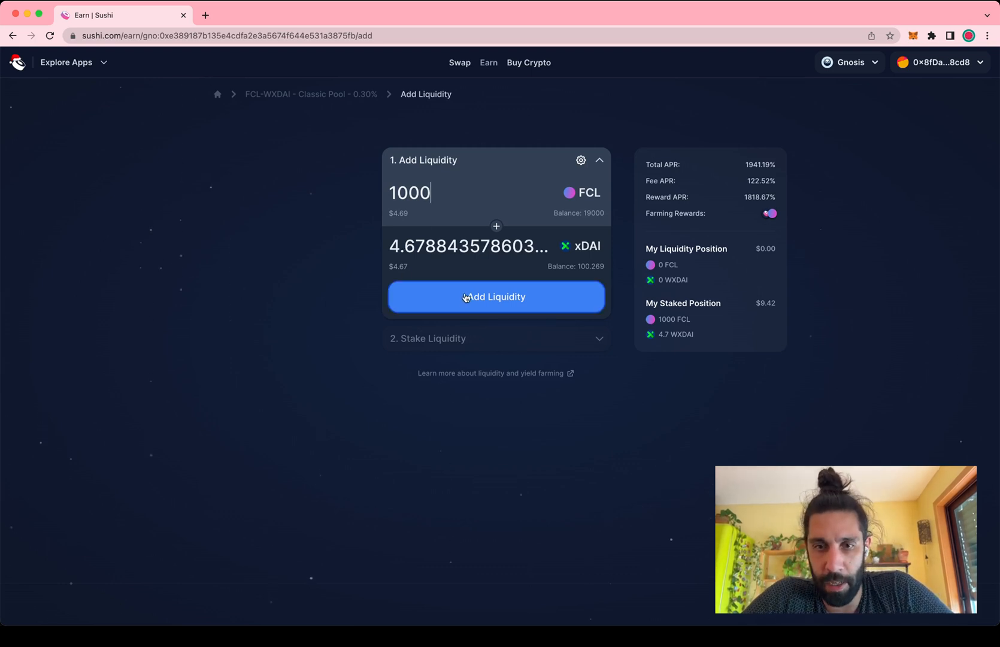
Submit the 1000 FCL / ~4.68 xDAI deposit, approve it in MetaMask, and view it on the explorer
click(495, 297)
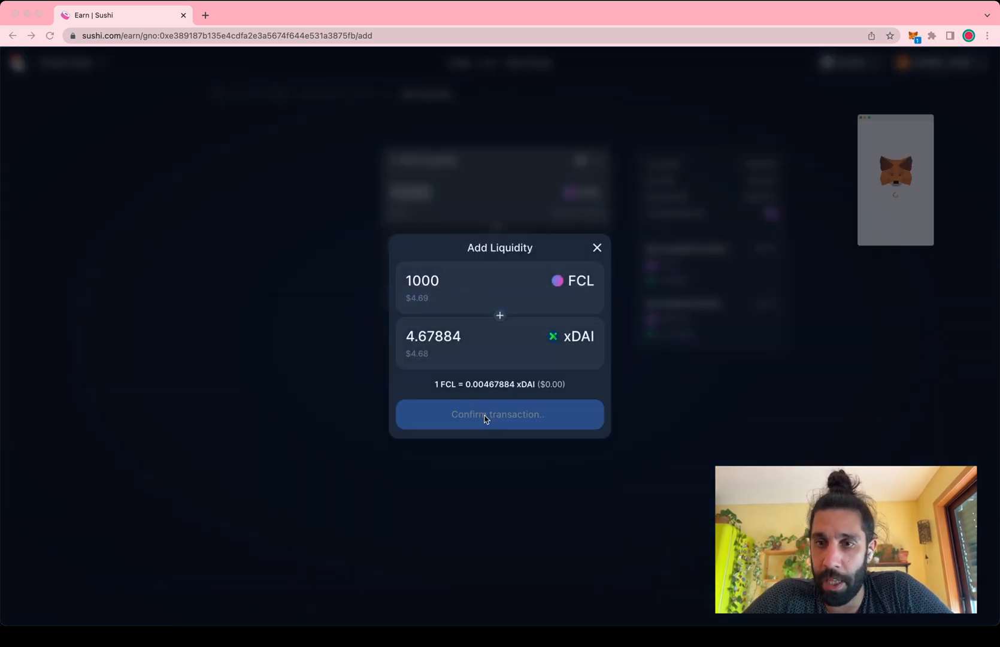
click(499, 414)
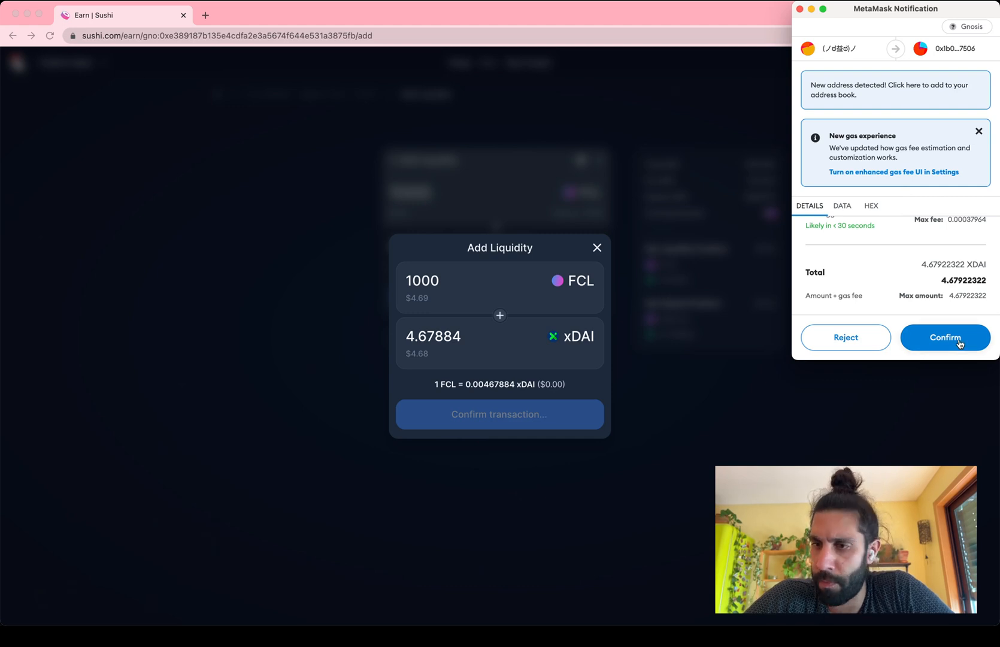
click(945, 336)
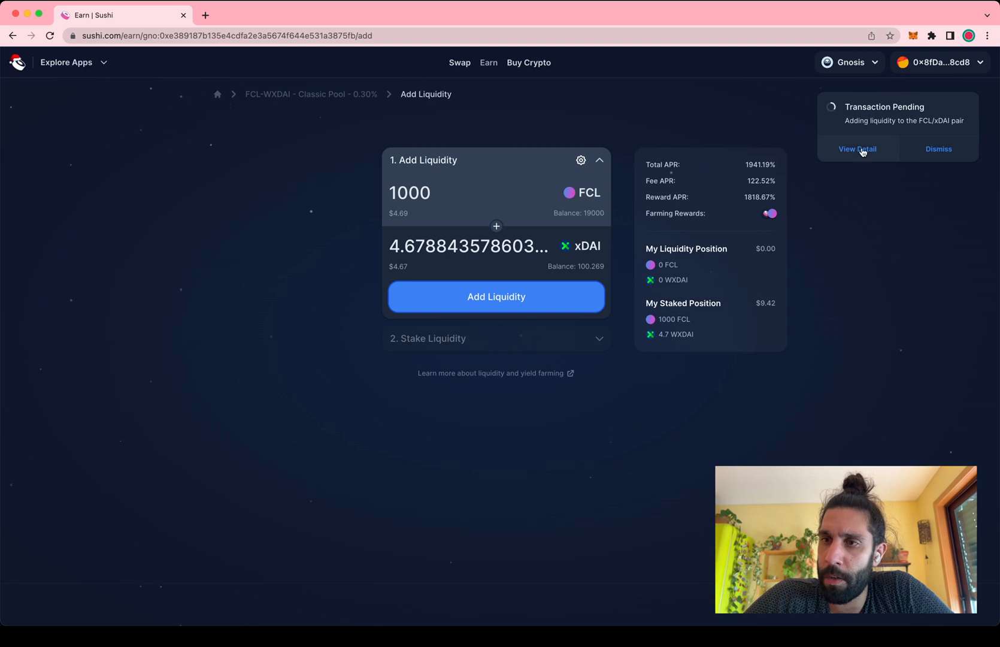
click(857, 148)
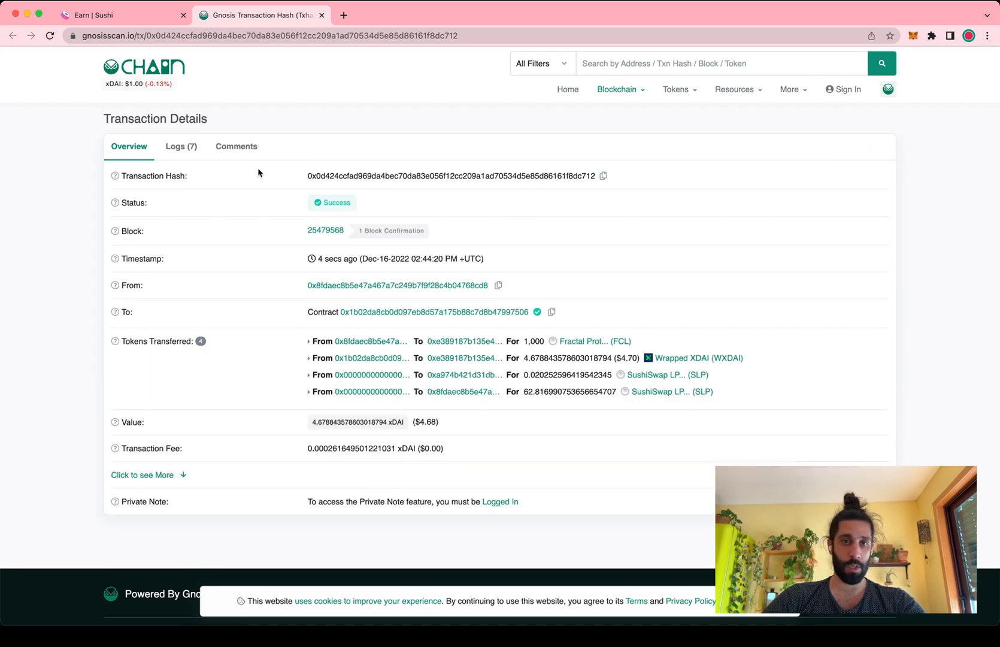
mouse_move(433, 126)
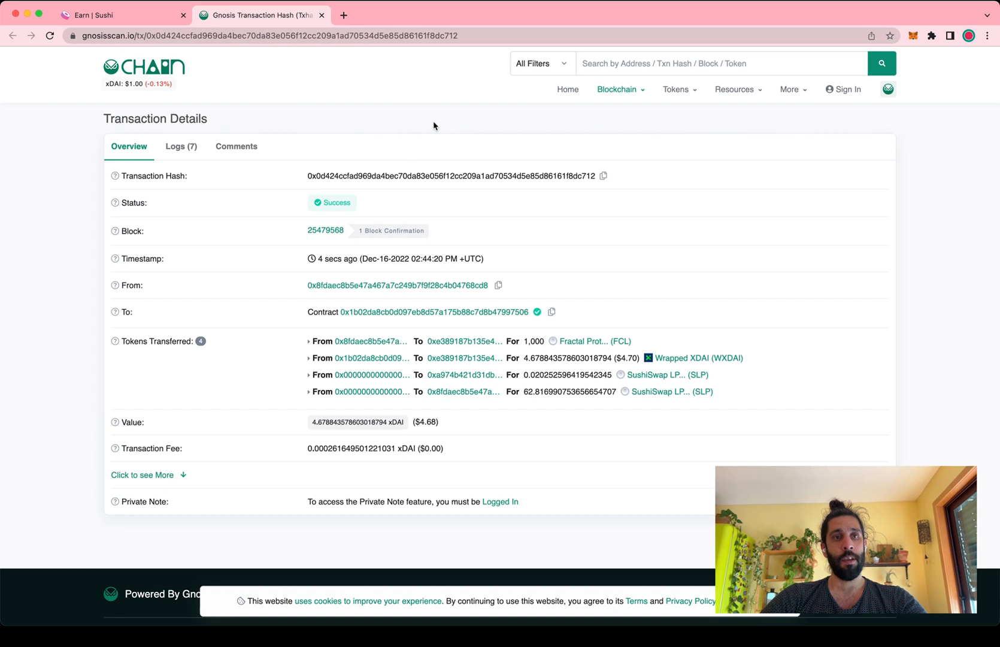
Return from GnosisScan to the Sushi Earn browser tab
click(121, 15)
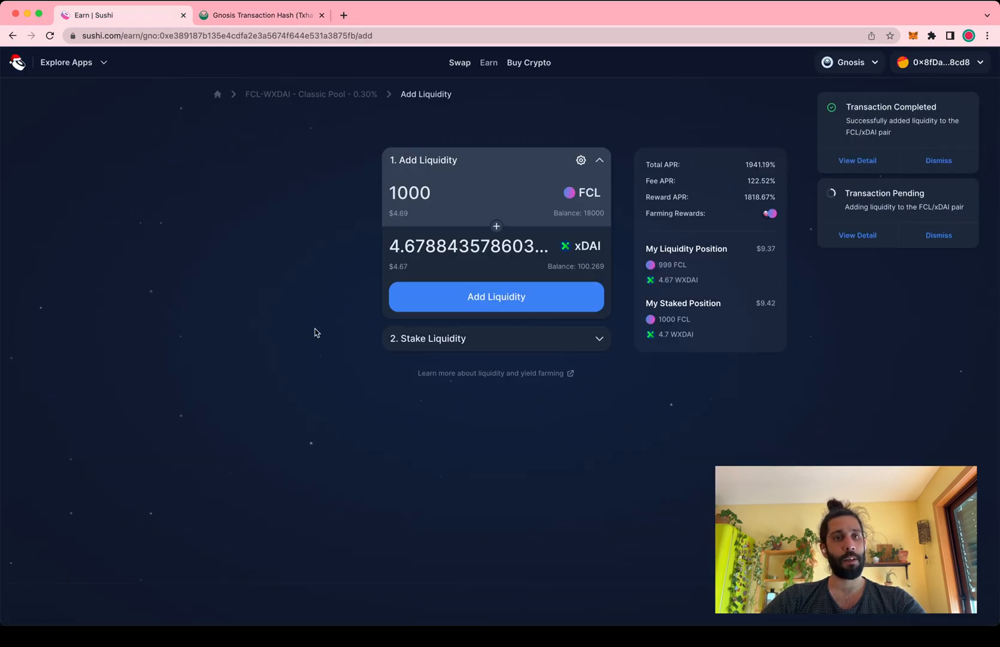
Dismiss the transaction status notices on the FCL/xDAI page
click(937, 235)
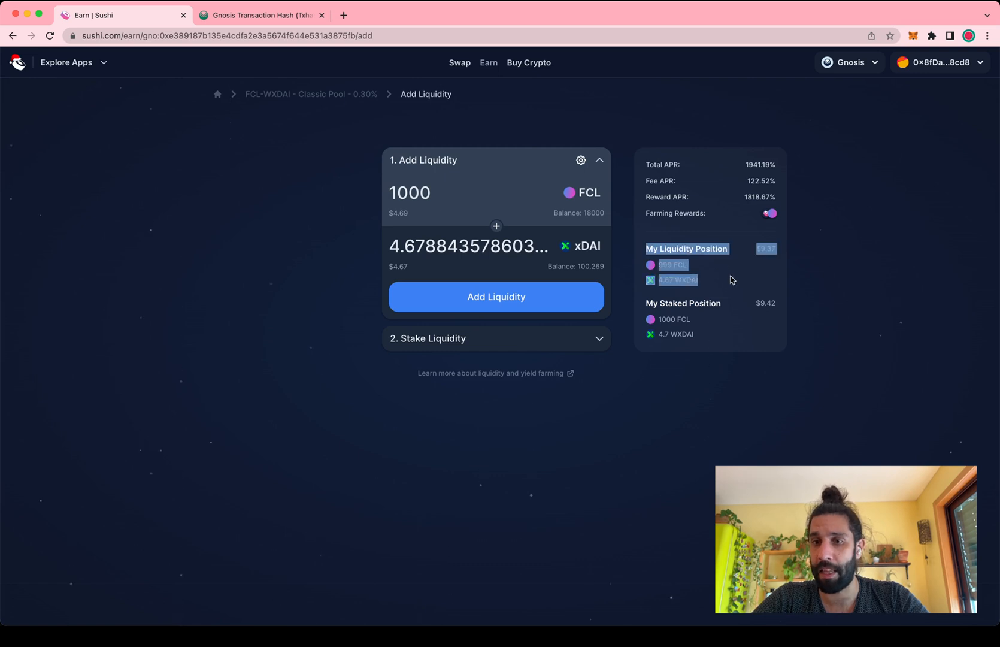
mouse_move(825, 271)
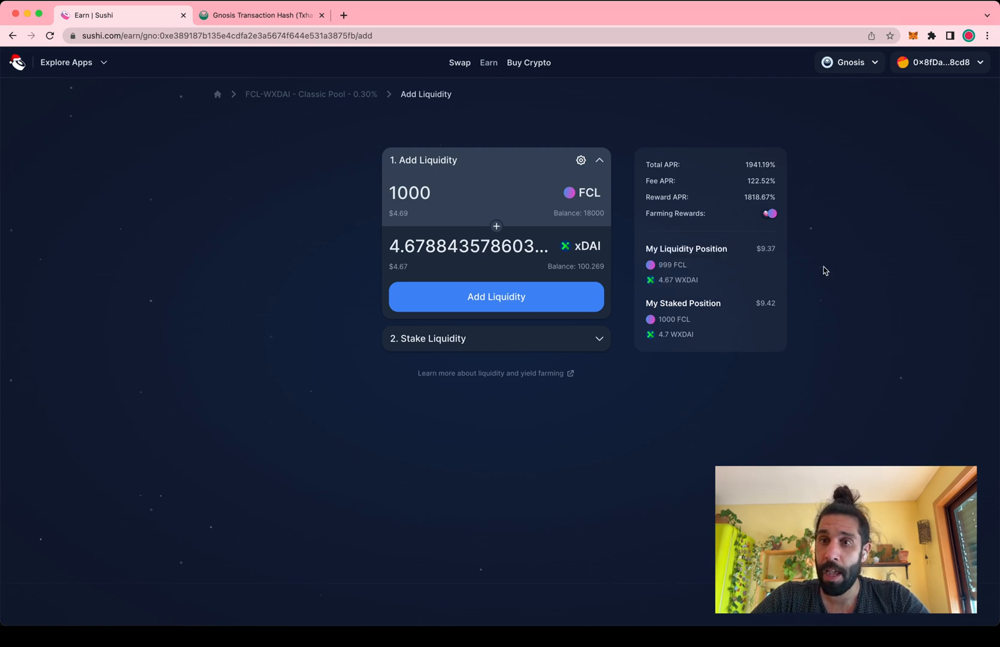
mouse_move(599, 382)
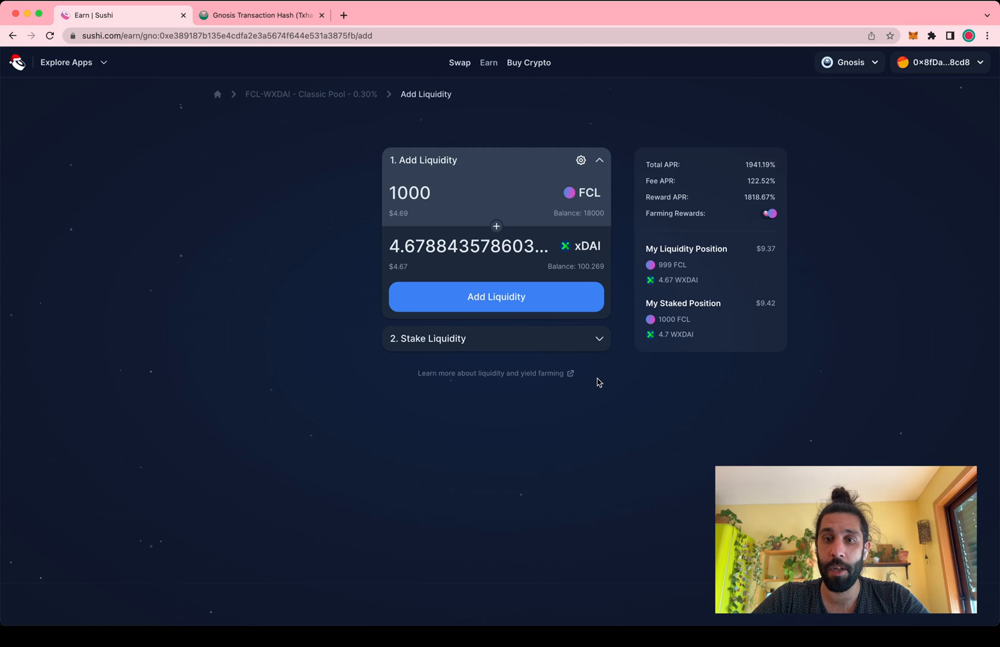
mouse_move(597, 339)
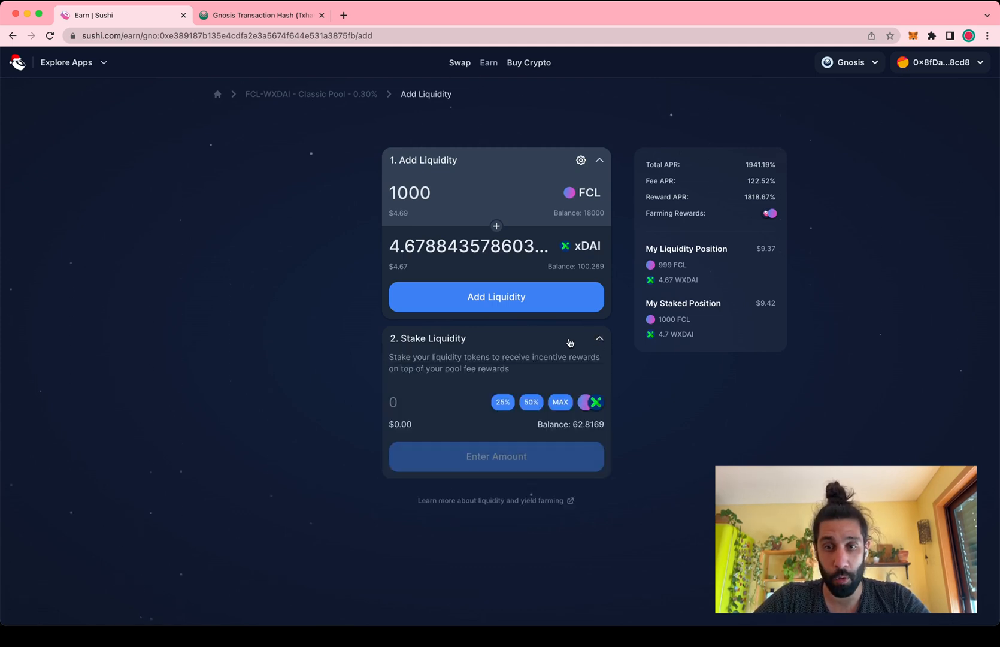
Stake 50% of the LP balance (31.4084 SLP), approve in MetaMask, and view it on the explorer
click(598, 337)
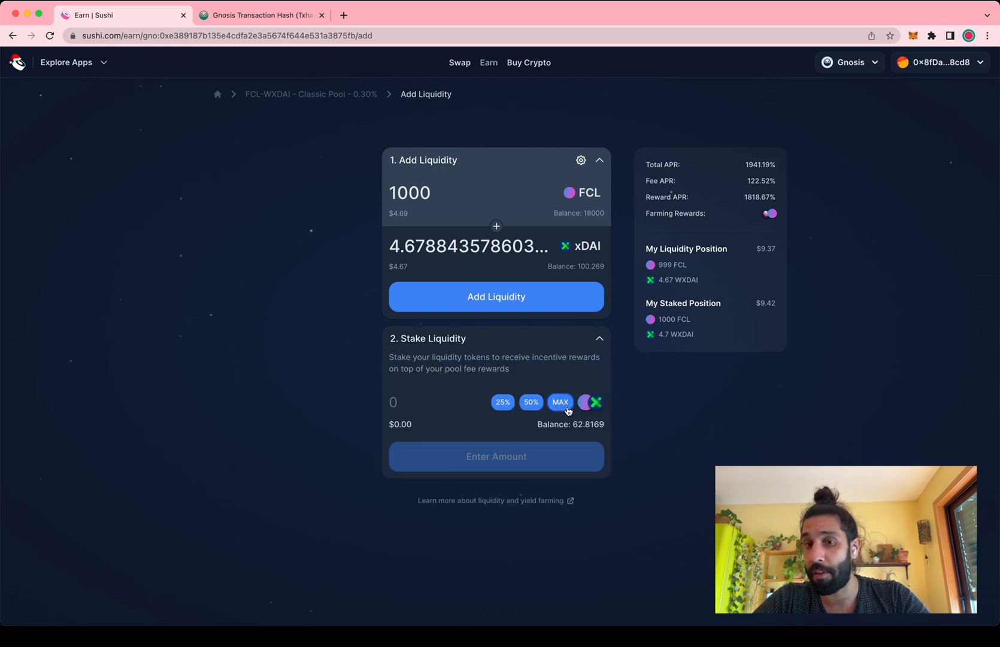
mouse_move(530, 402)
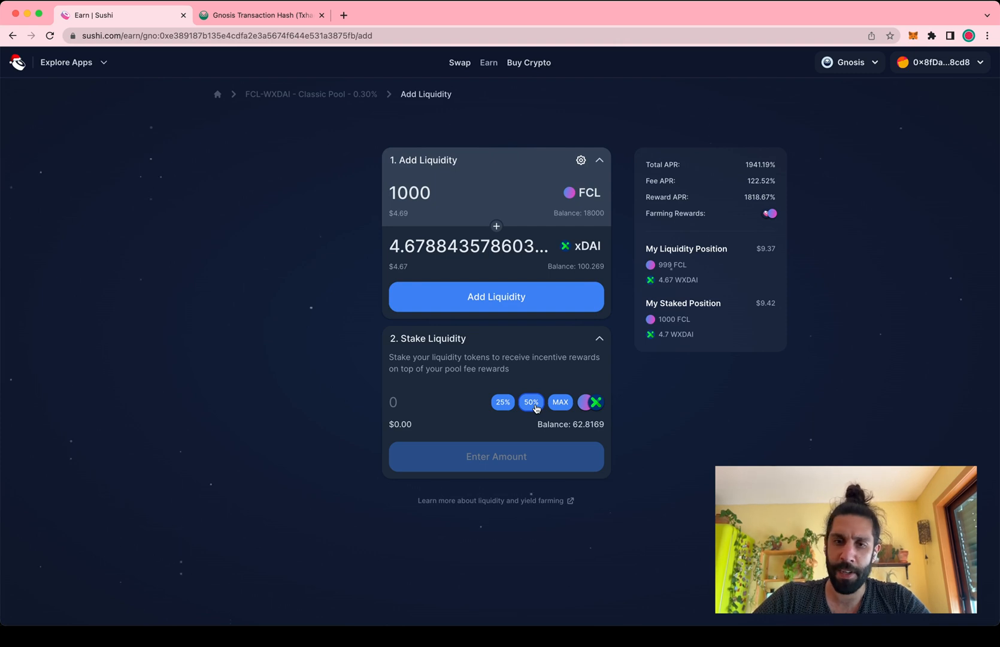
click(530, 402)
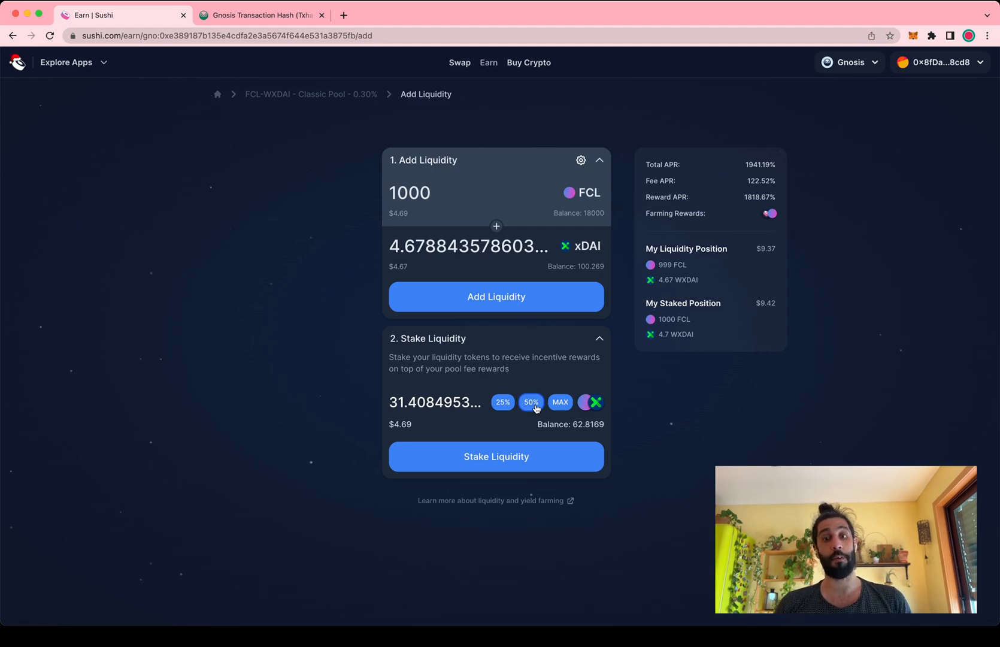
mouse_move(738, 432)
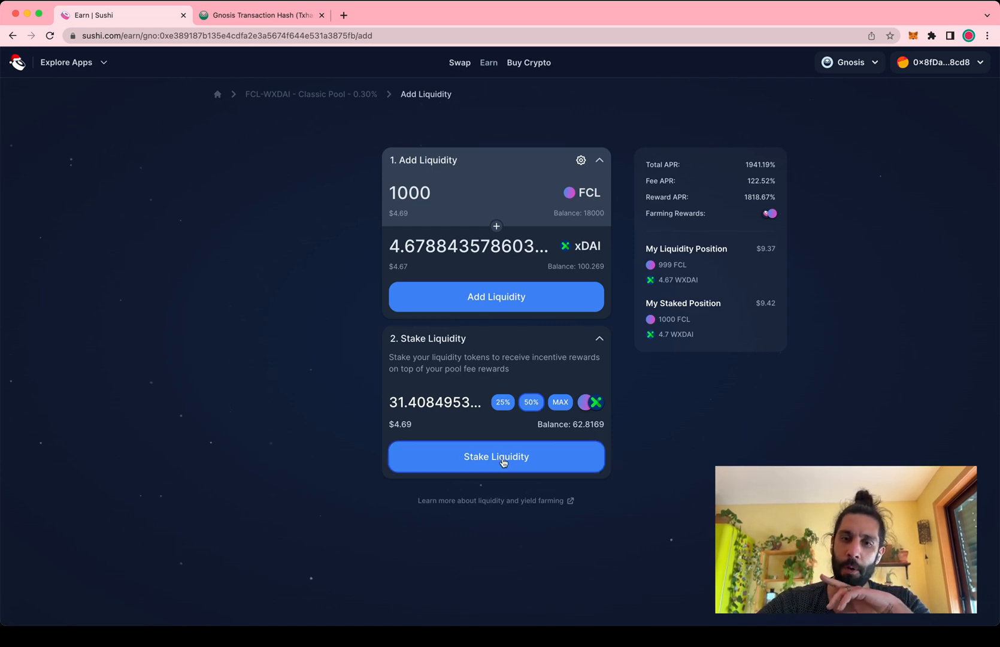
click(496, 456)
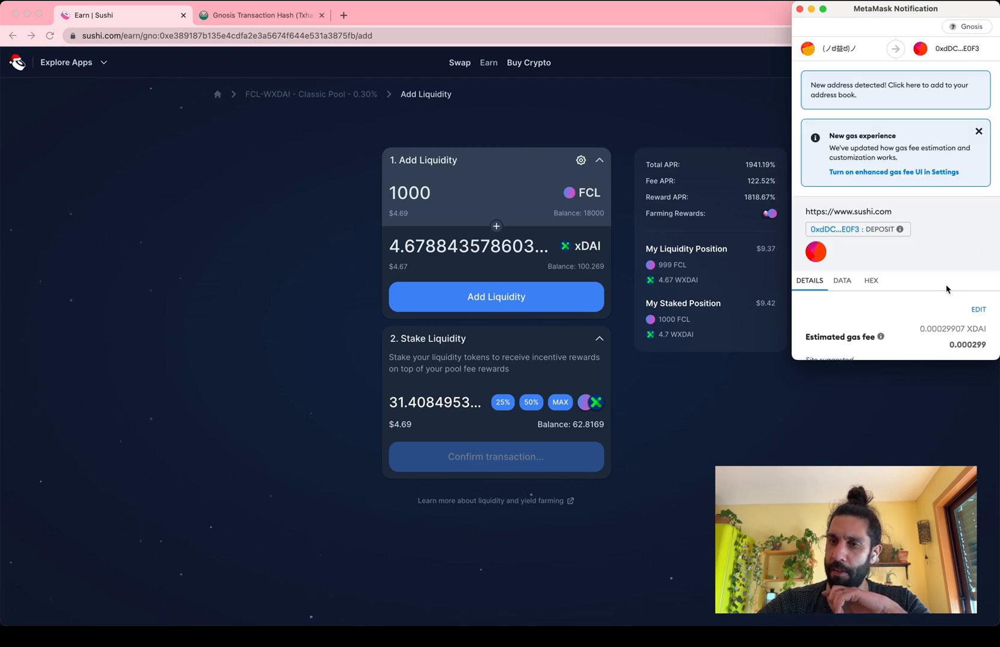
scroll(down, 3)
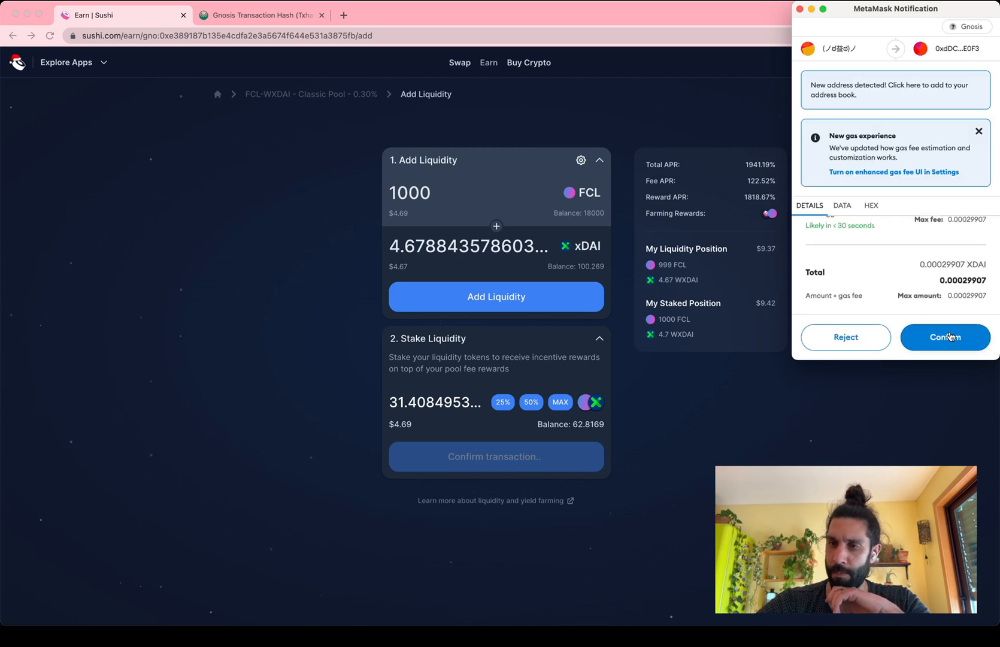
click(946, 336)
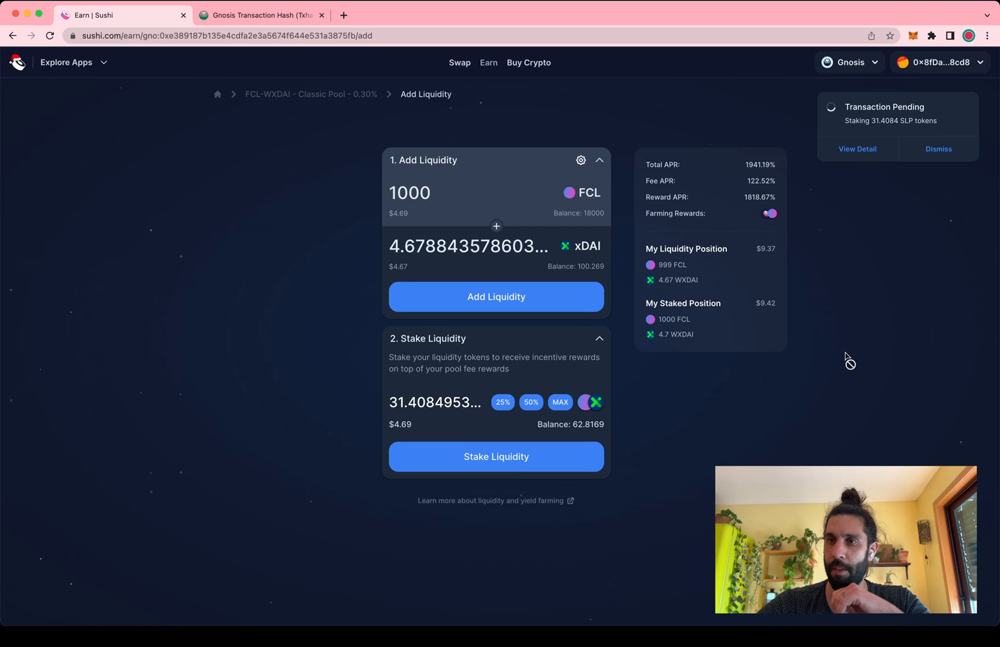
mouse_move(858, 148)
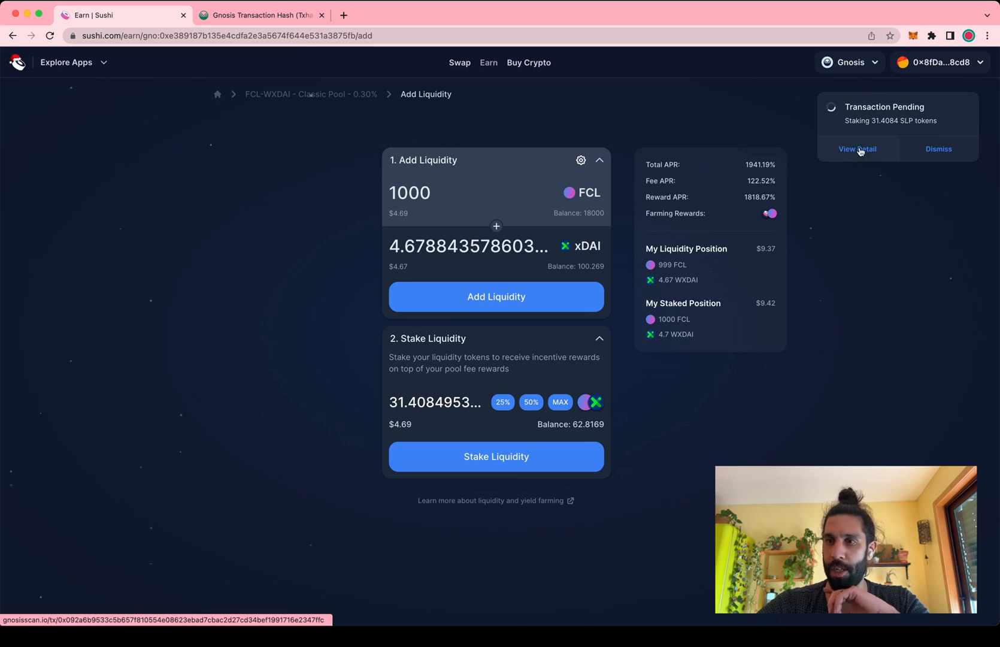
click(858, 149)
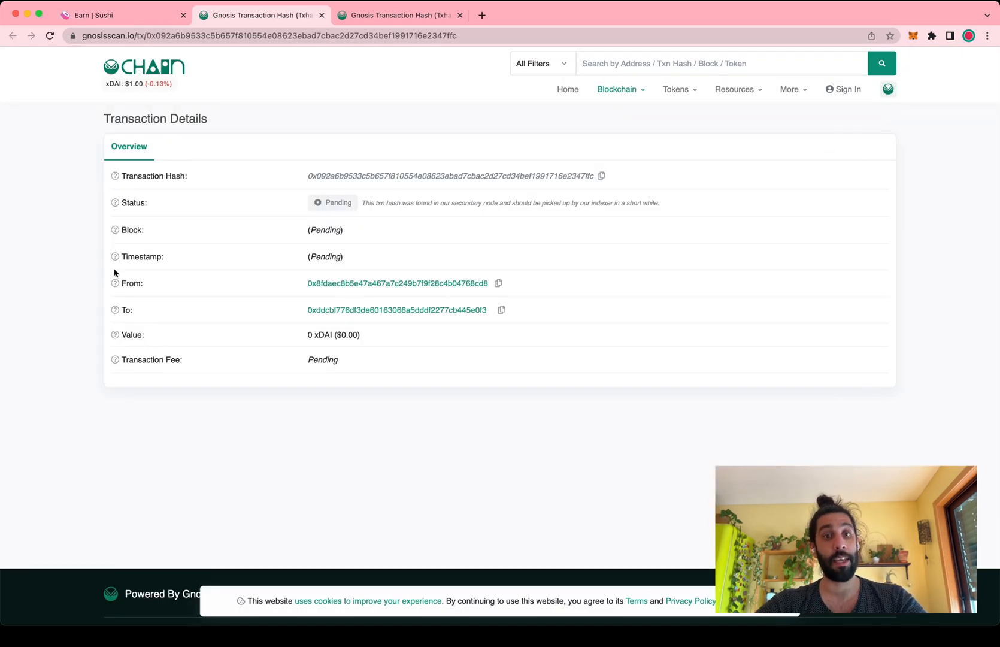
mouse_move(340, 121)
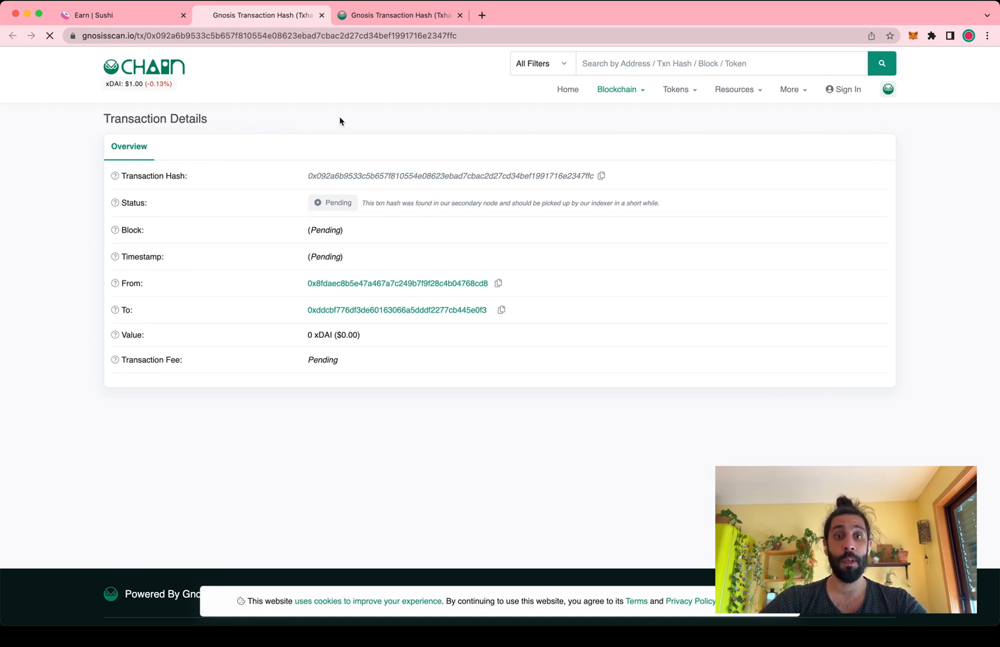
Reload the GnosisScan transaction page until the stake shows Success
click(50, 35)
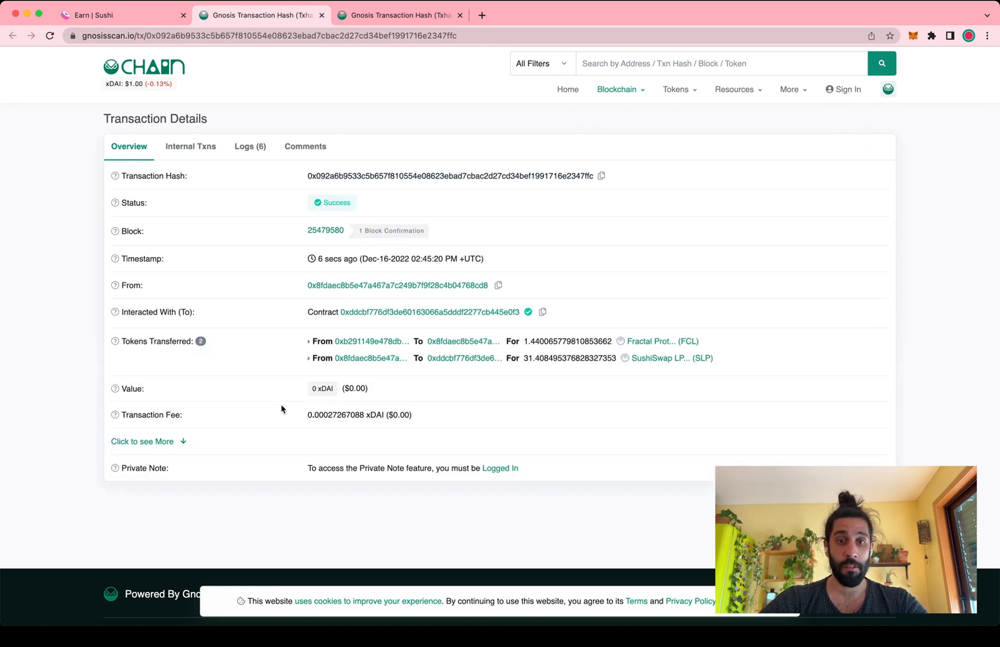
mouse_move(336, 424)
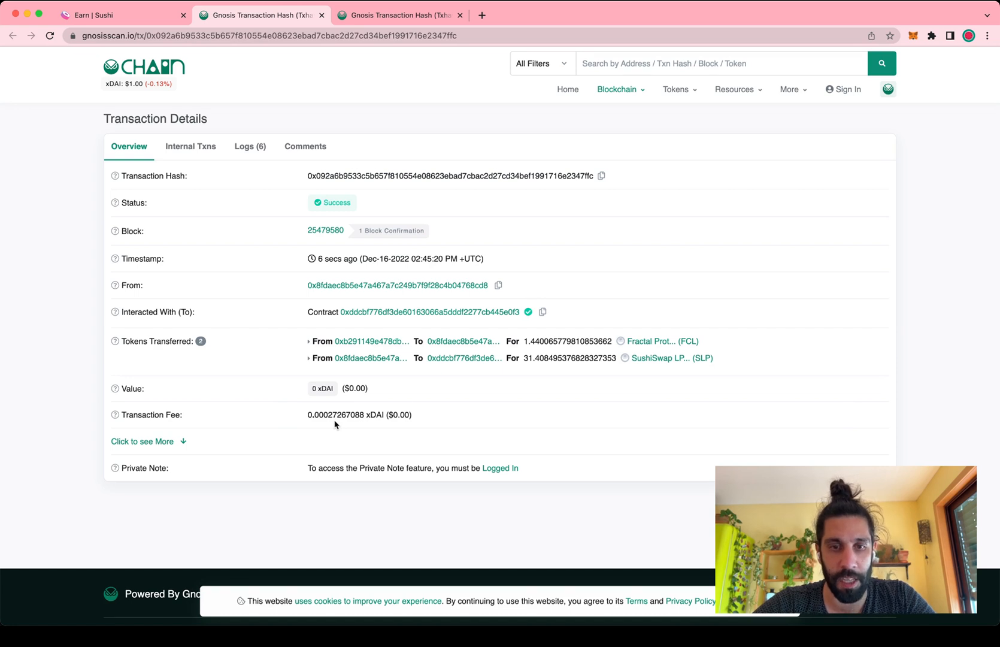
mouse_move(330, 414)
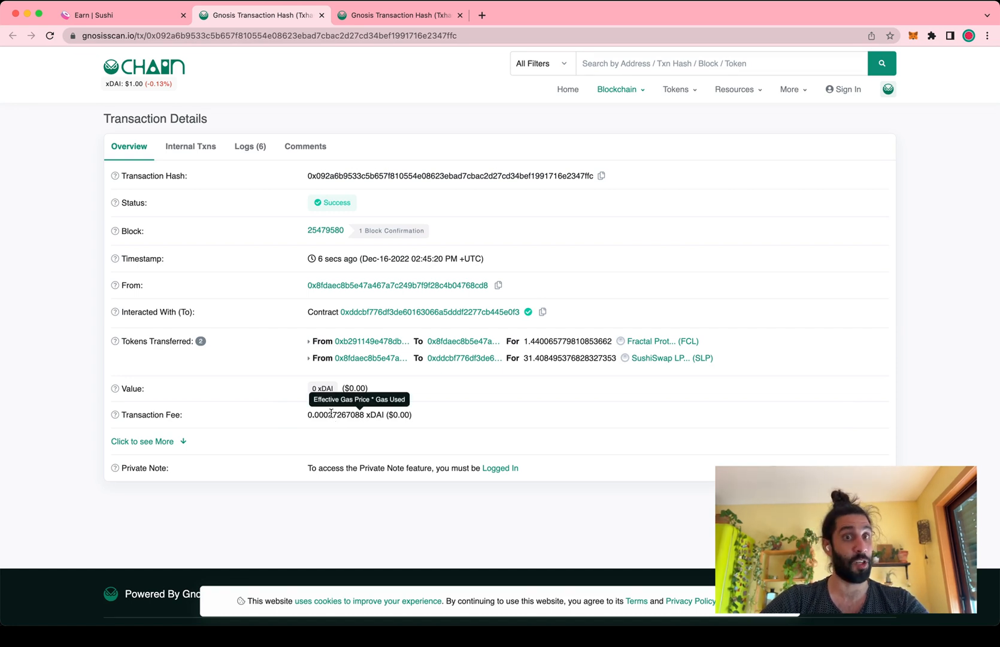
mouse_move(277, 354)
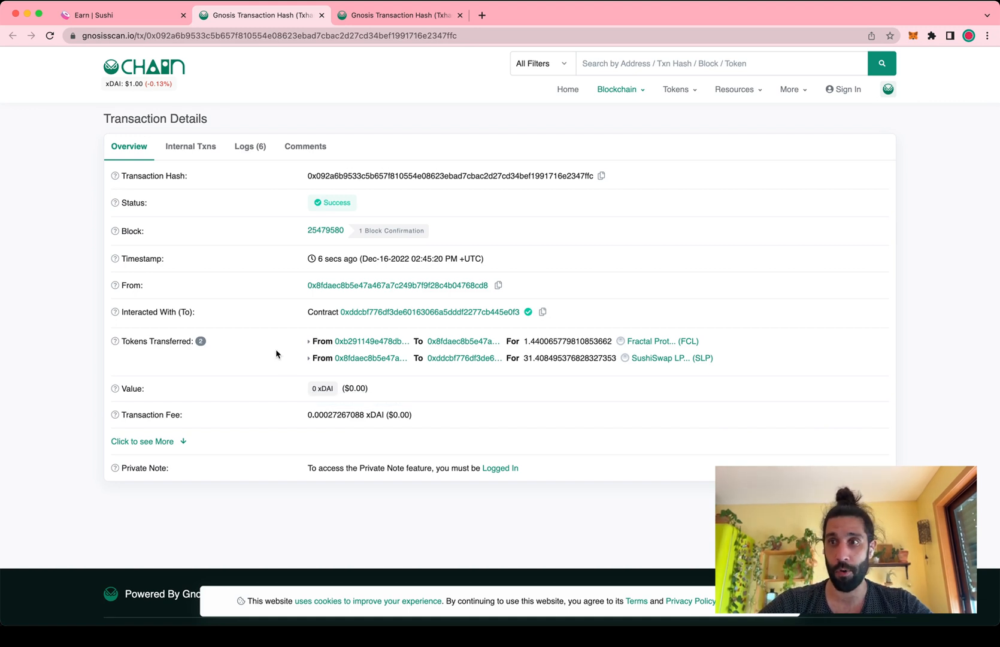
Return to the Sushi Earn tab and dismiss the 31.4084 SLP staking-completed notice
click(123, 15)
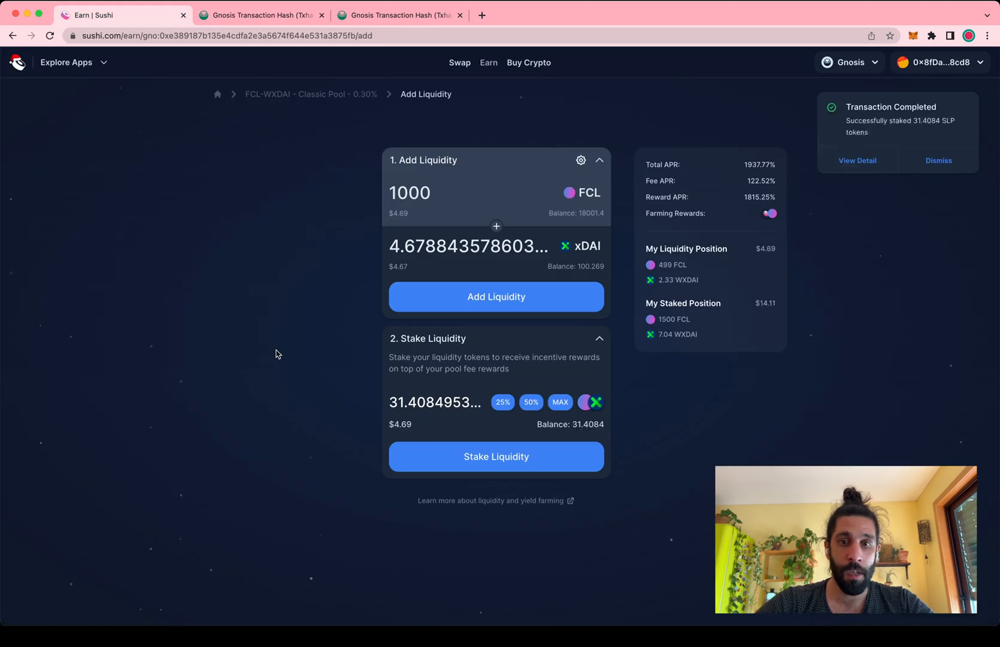
mouse_move(376, 390)
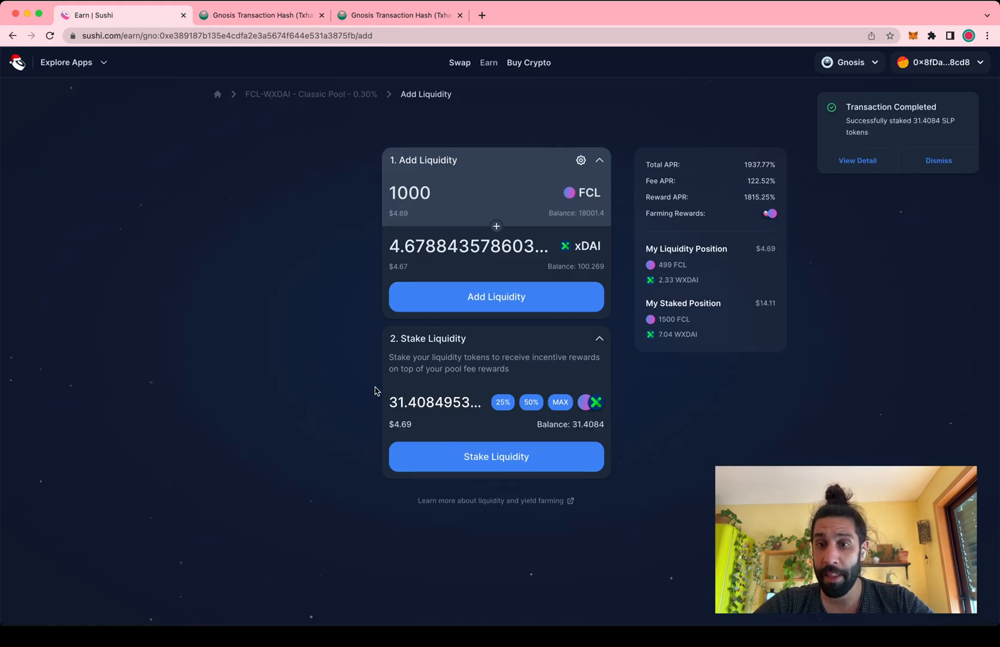
mouse_move(647, 246)
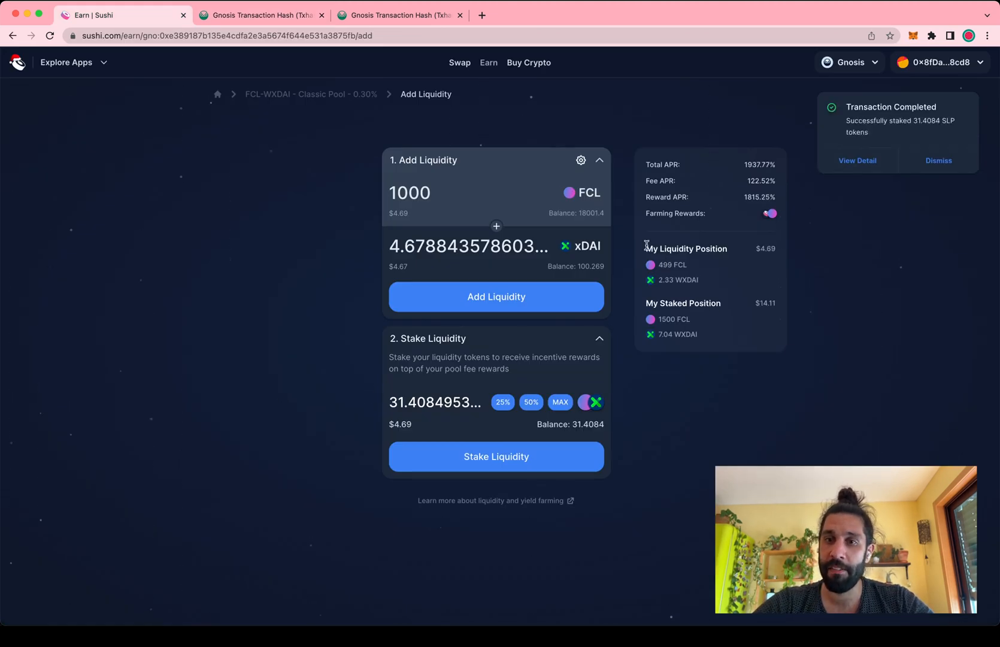
click(938, 161)
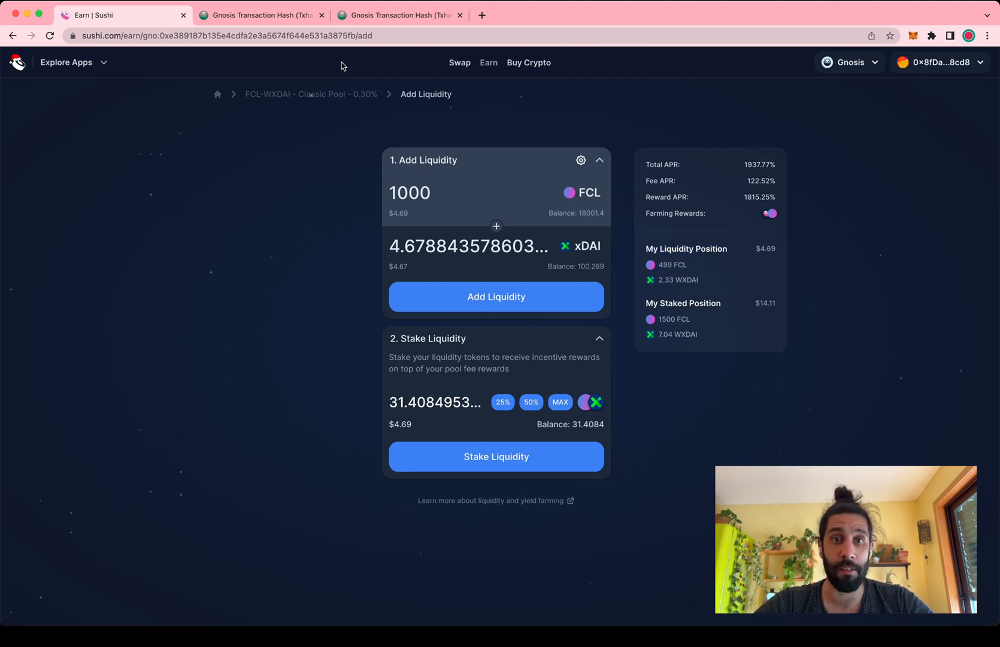
Go back to the FCL-WXDAI Classic Pool overview showing the $18.76 position
click(310, 93)
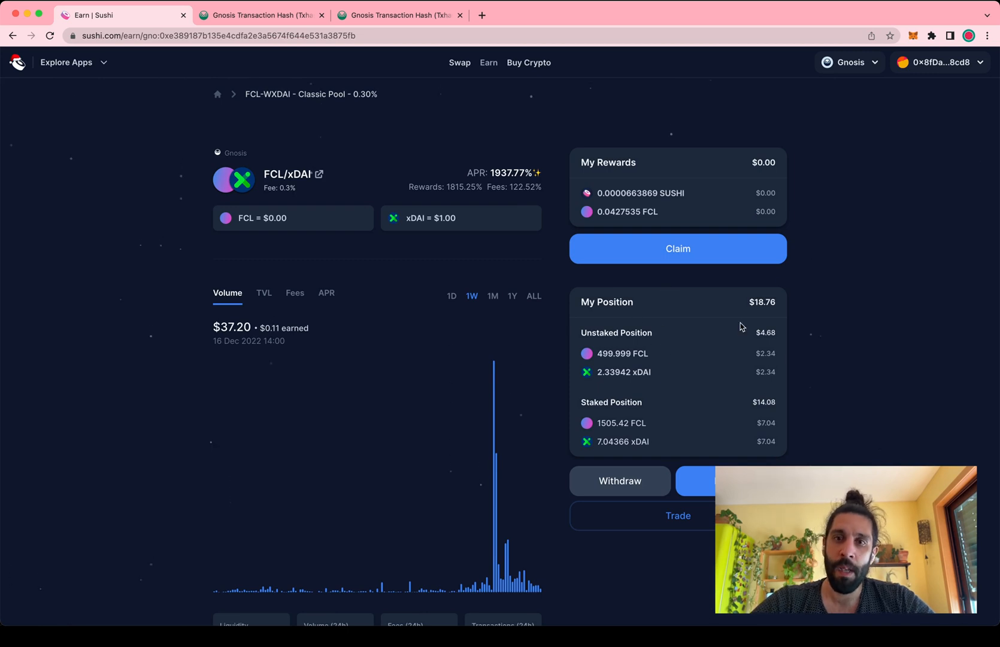
mouse_move(599, 157)
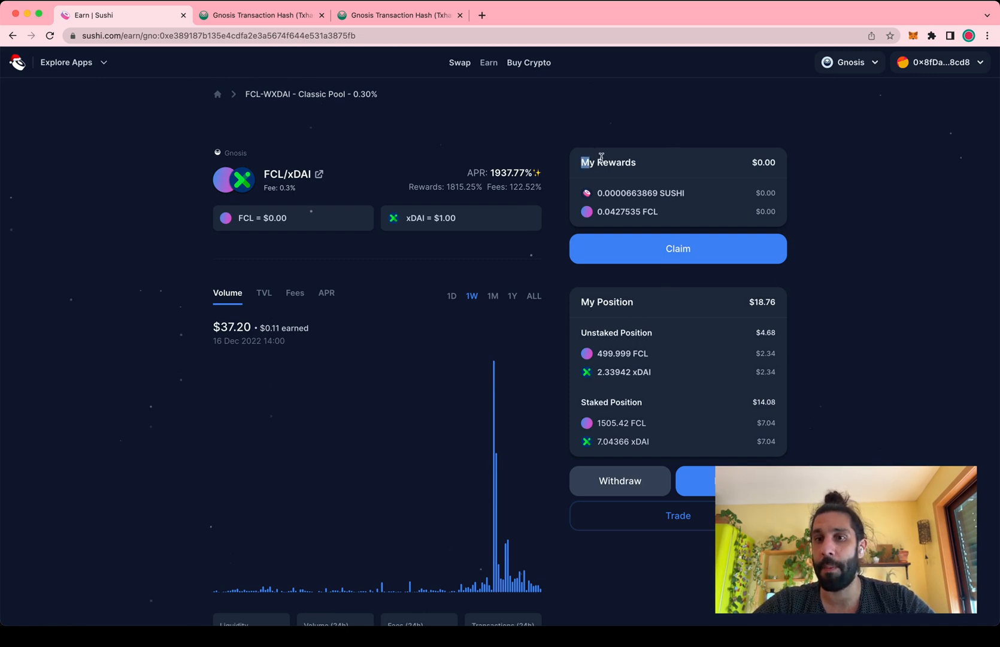
mouse_move(639, 187)
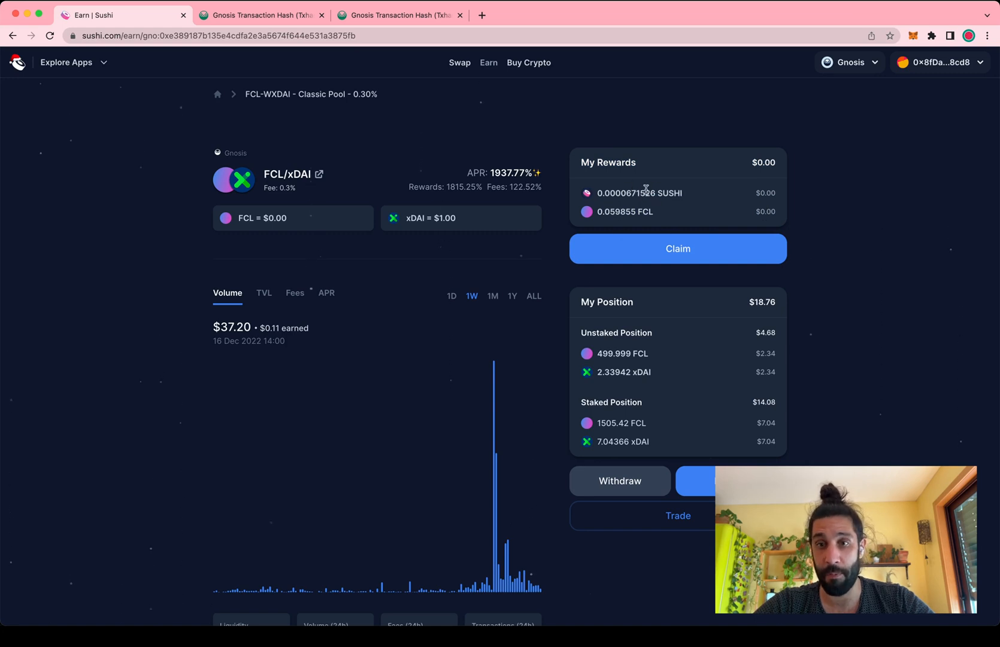
mouse_move(629, 208)
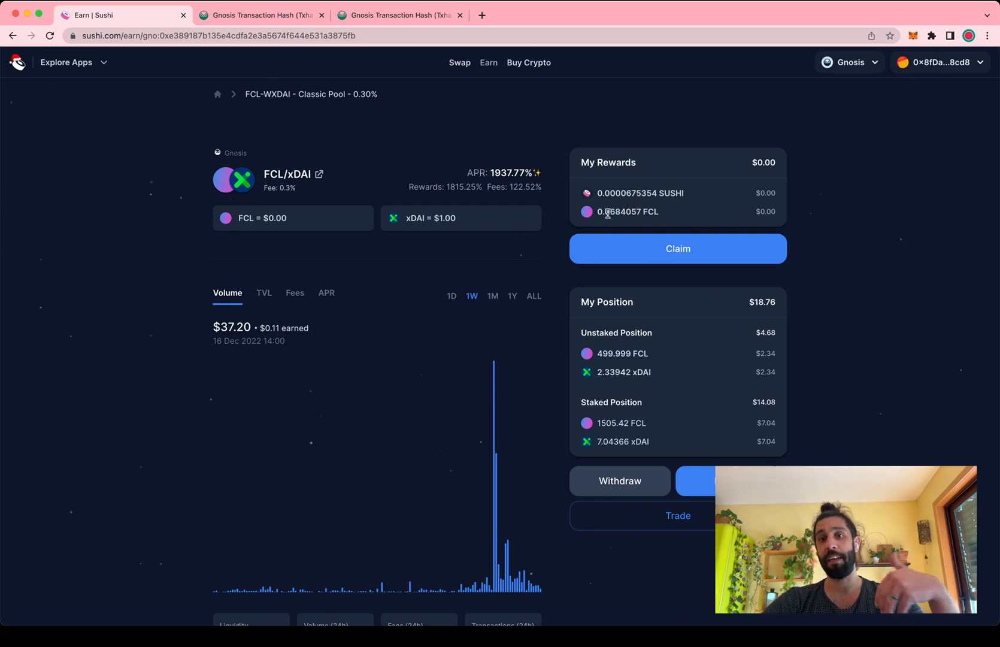
mouse_move(631, 208)
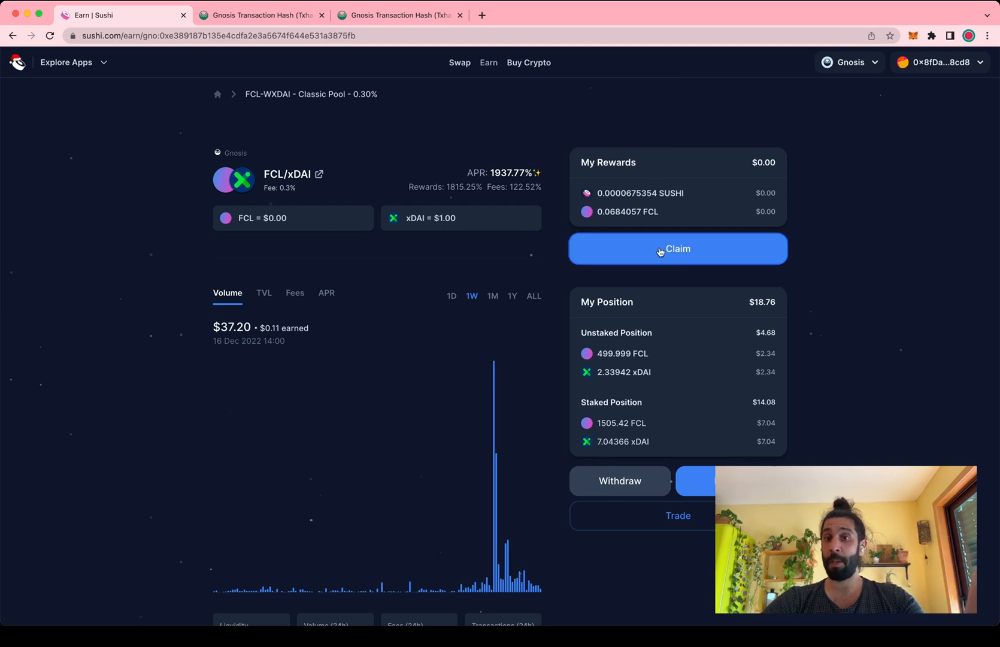
mouse_move(814, 397)
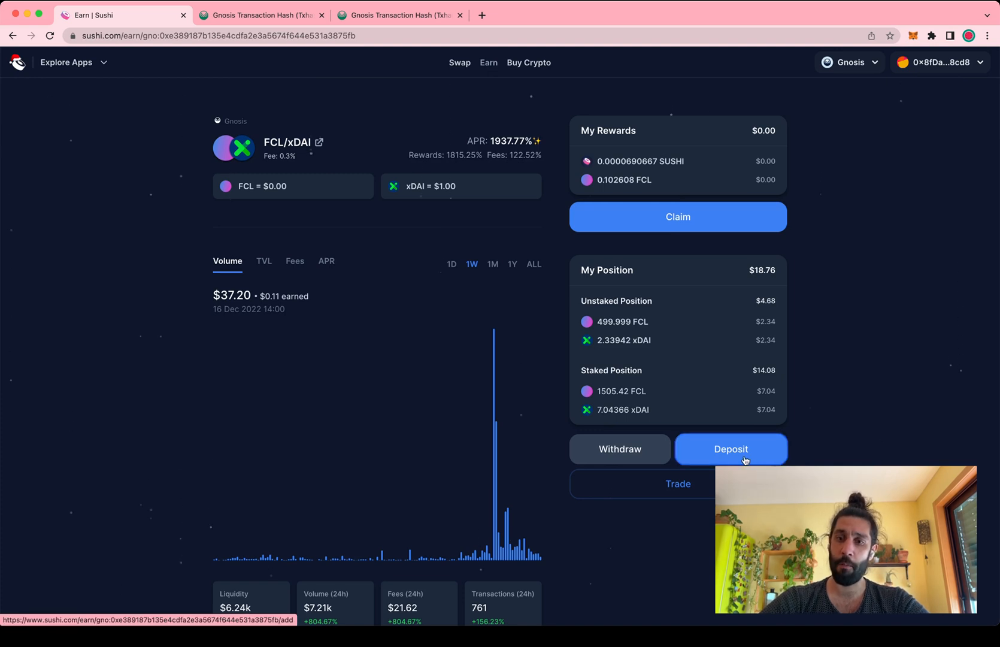
On the FCL/xDAI pool's deposit page, fill the Stake Liquidity step with the full 31.4084 LP balance via MAX
click(729, 448)
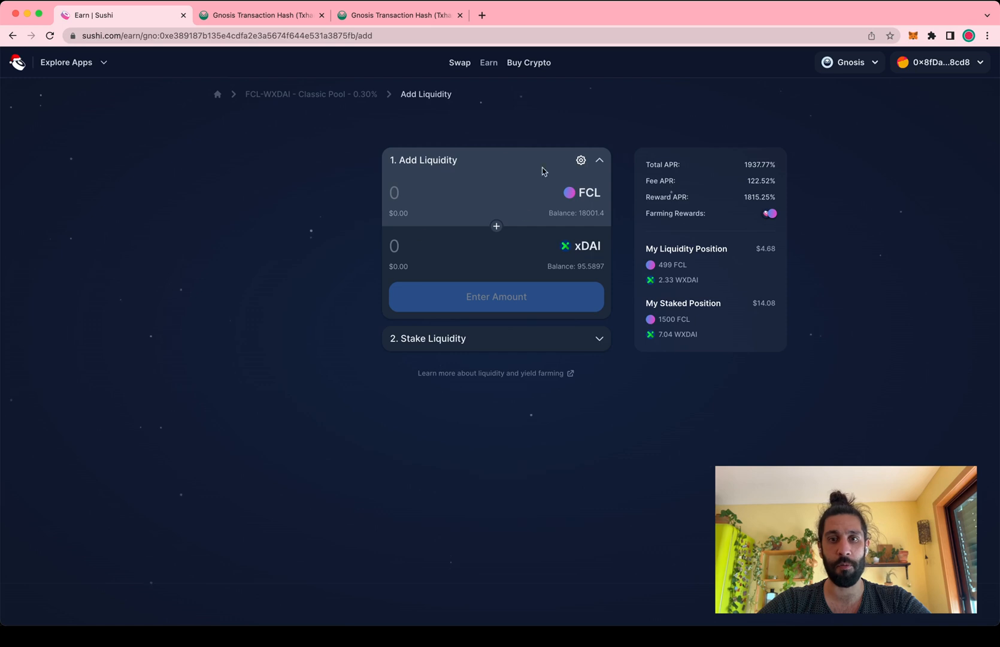
click(598, 338)
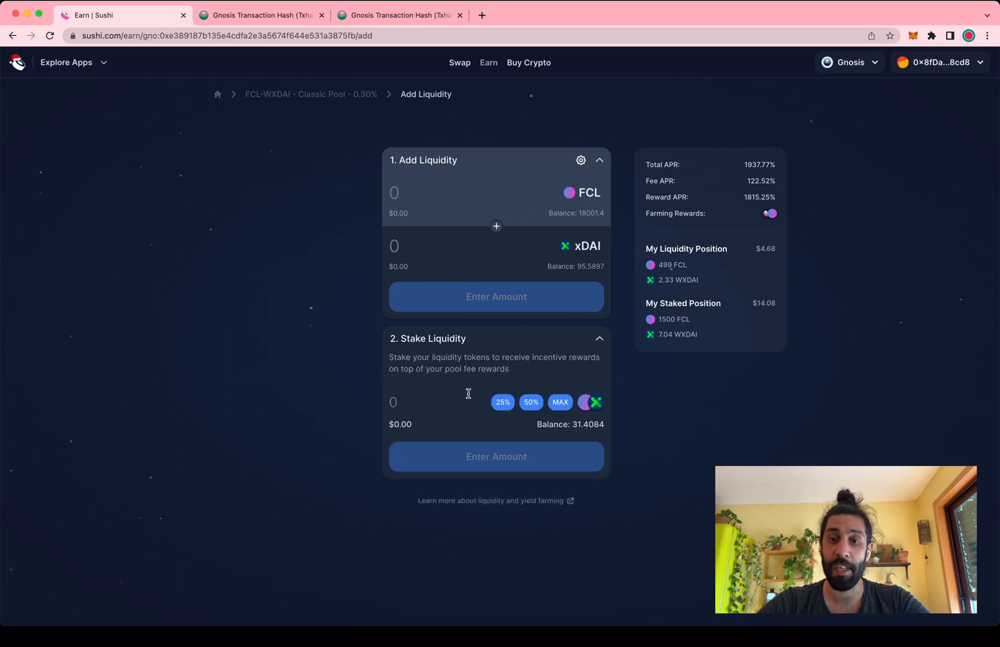
mouse_move(468, 425)
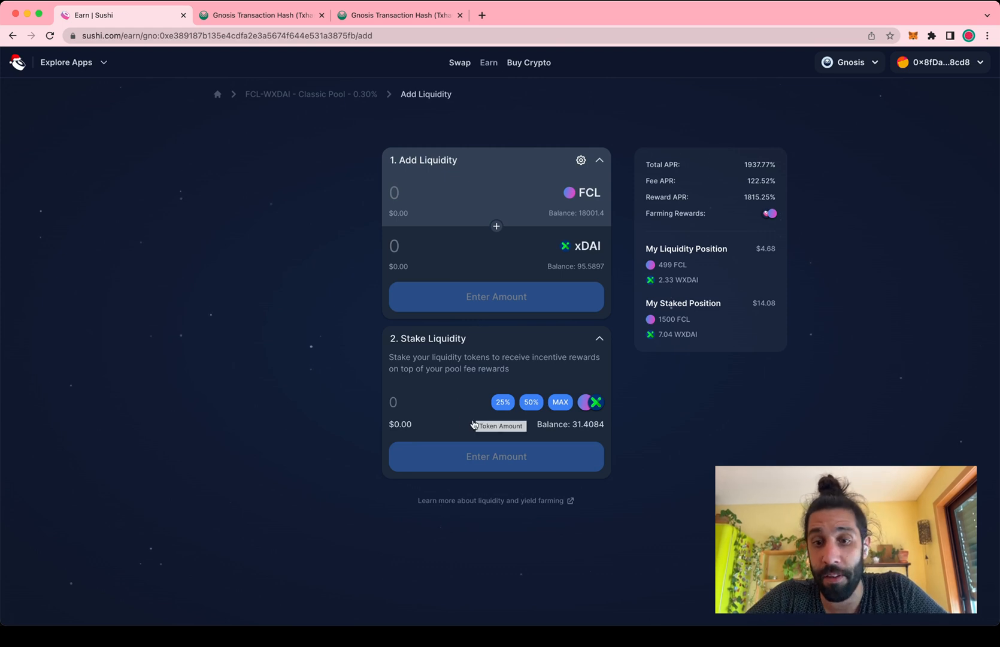
mouse_move(594, 402)
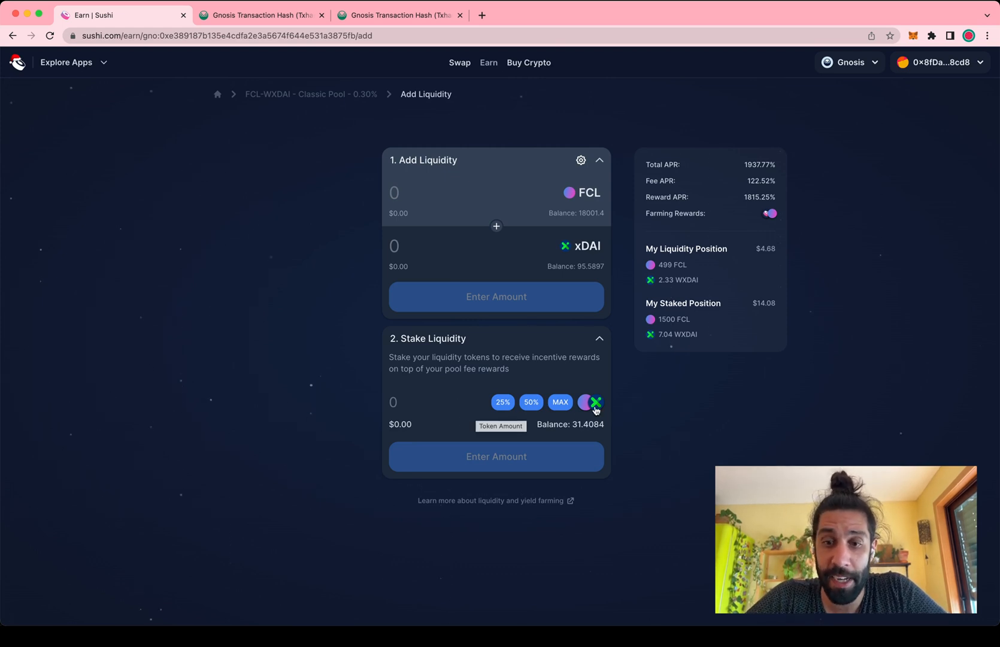
mouse_move(561, 402)
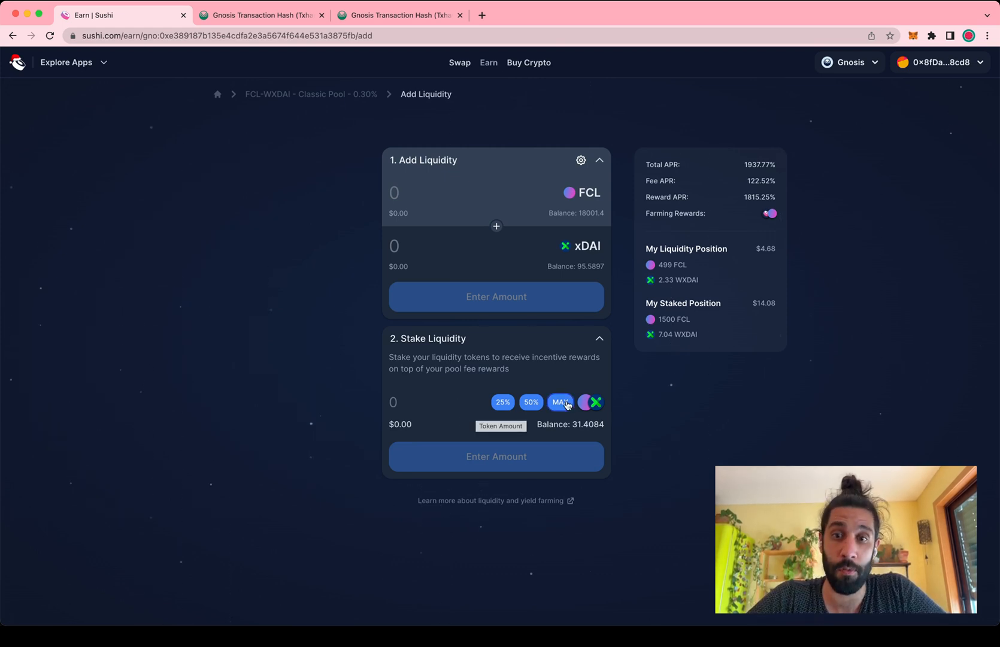
click(560, 403)
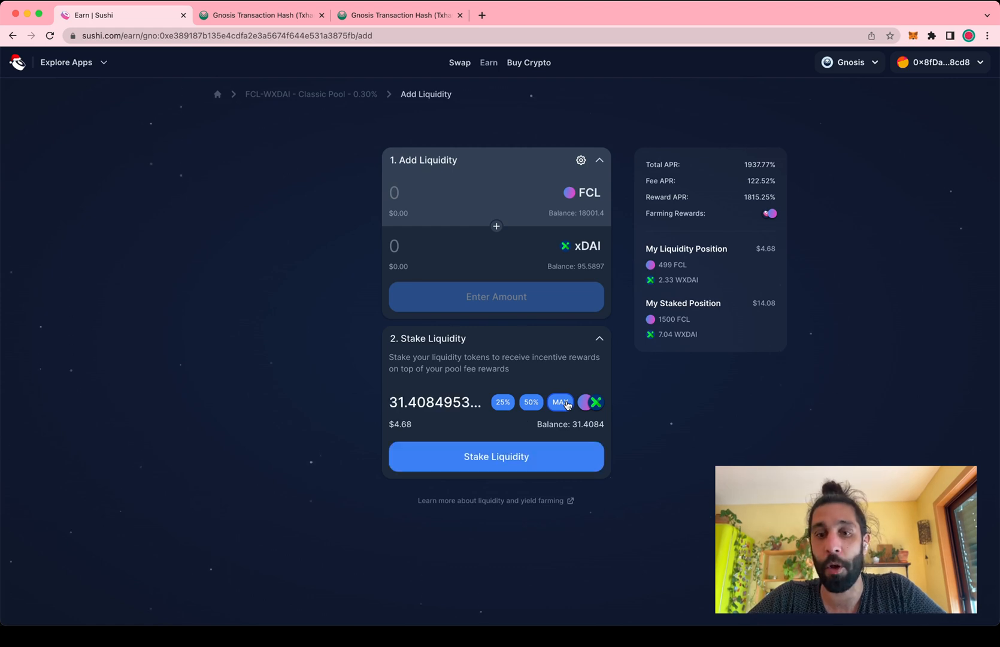
mouse_move(617, 443)
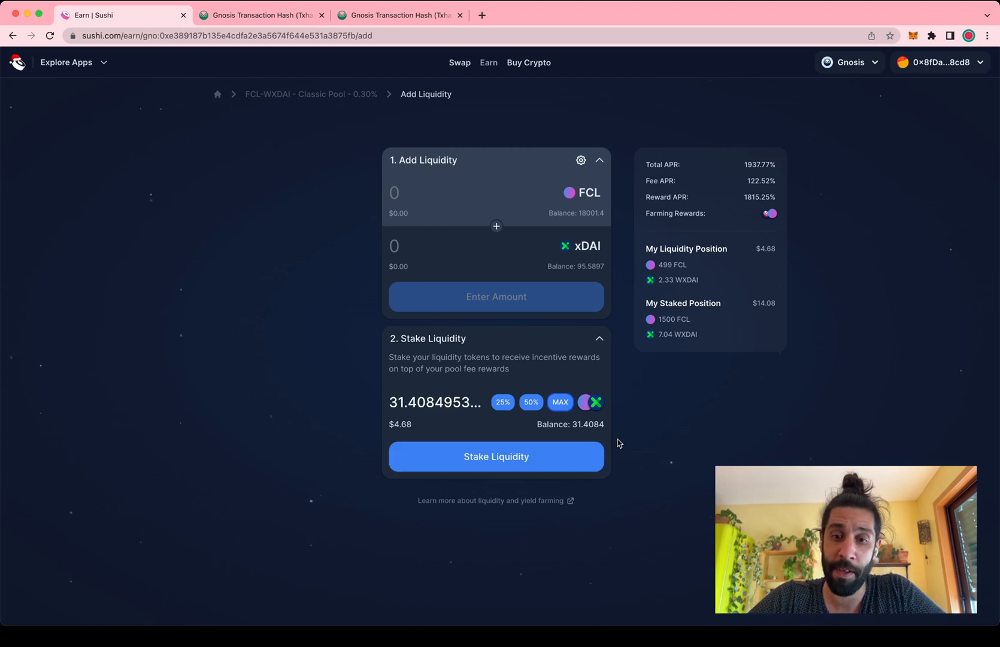
Stake all 31.4084 SLP tokens and confirm the transaction in MetaMask
click(496, 456)
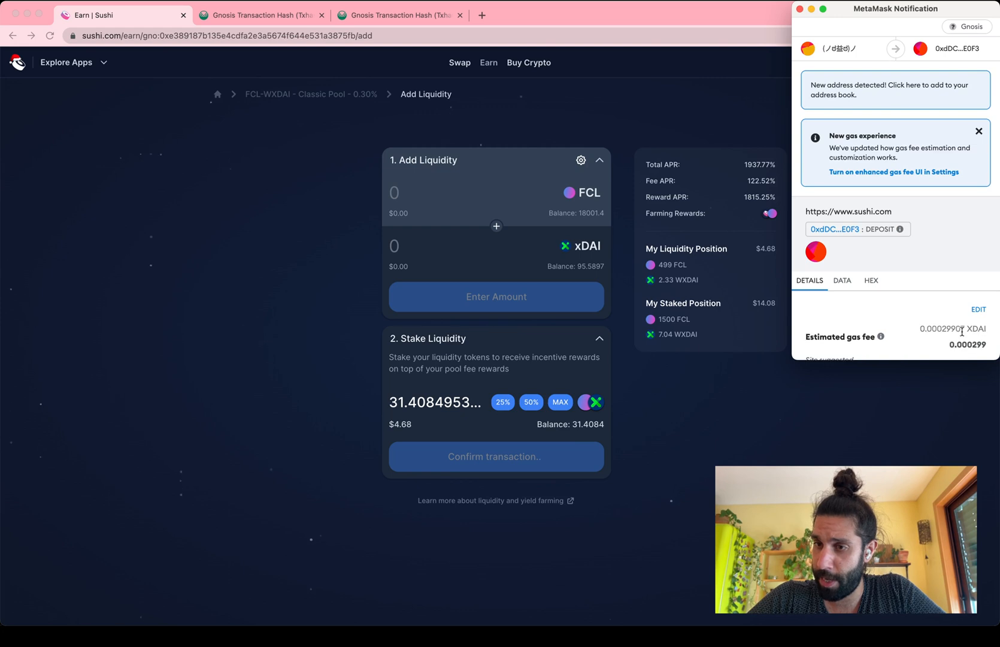
scroll(down, 3)
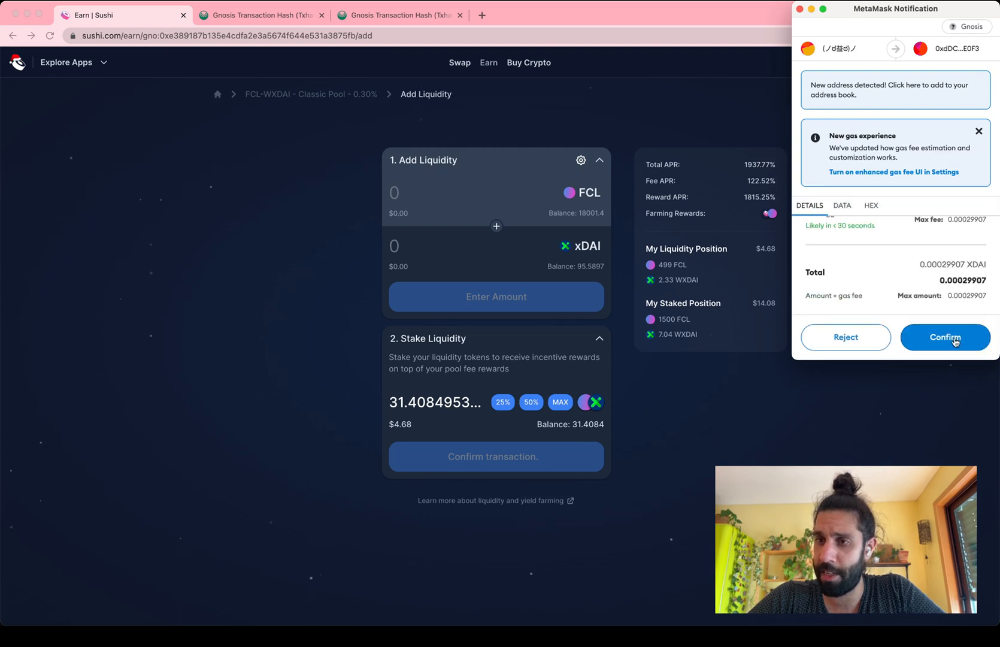
click(946, 336)
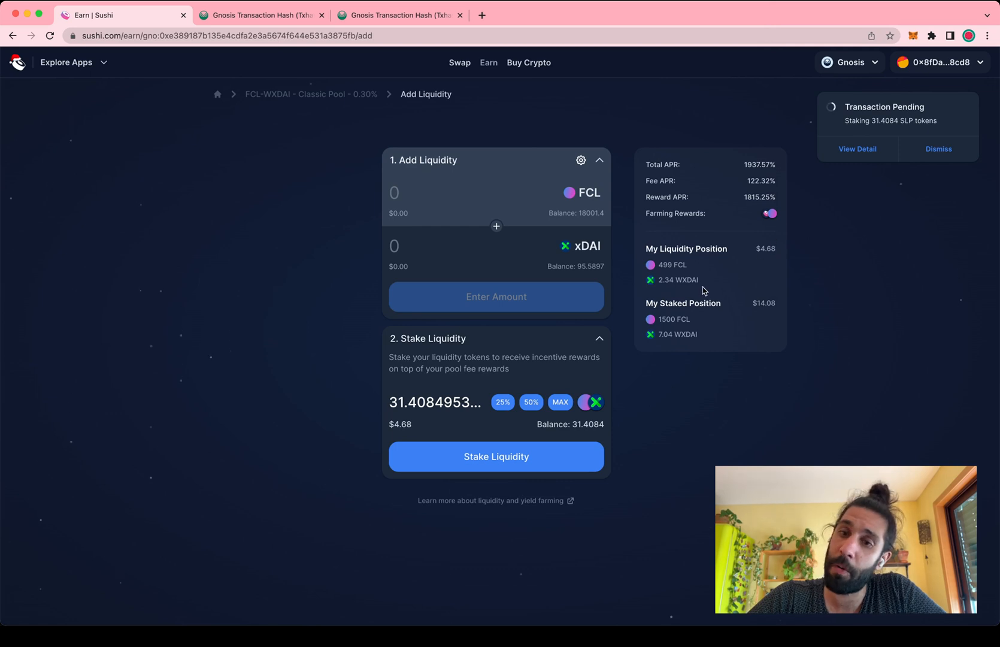
mouse_move(842, 268)
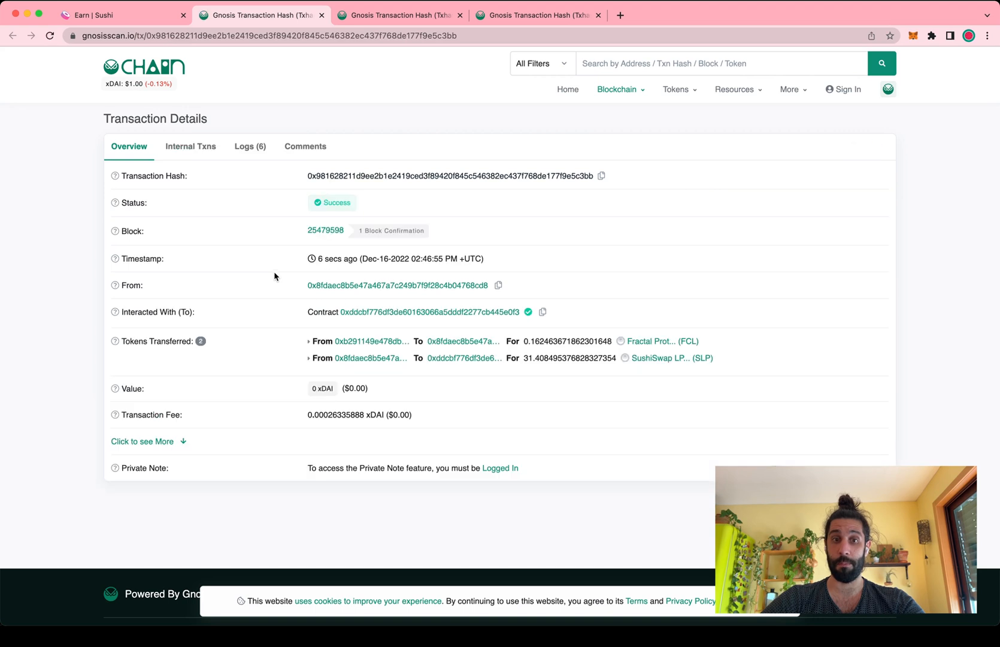
mouse_move(326, 414)
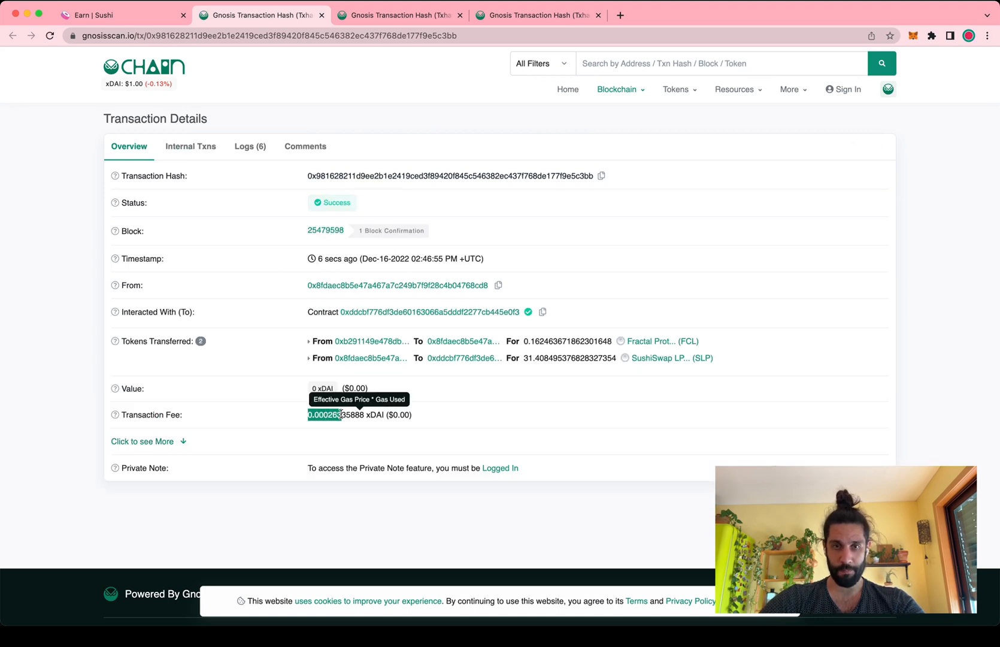
Return from Gnosisscan to the Sushi FCL/xDAI pool page after checking the stake transaction
click(121, 15)
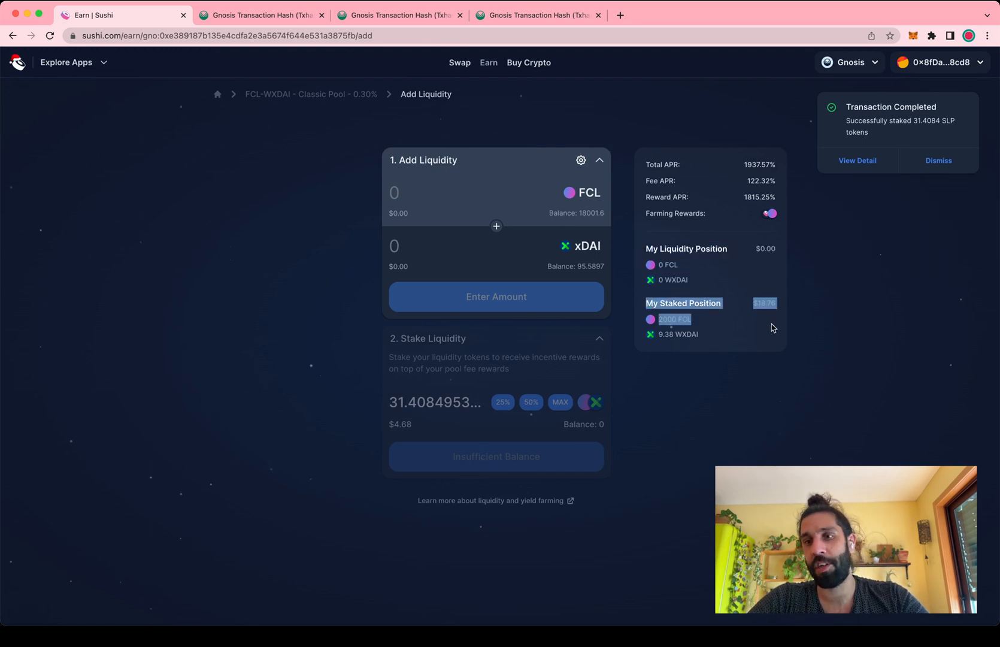
Dismiss the Transaction Completed toast, leaving the $18.76 staked position with 2,000 FCL and 9.38 WXDAI visible
click(937, 160)
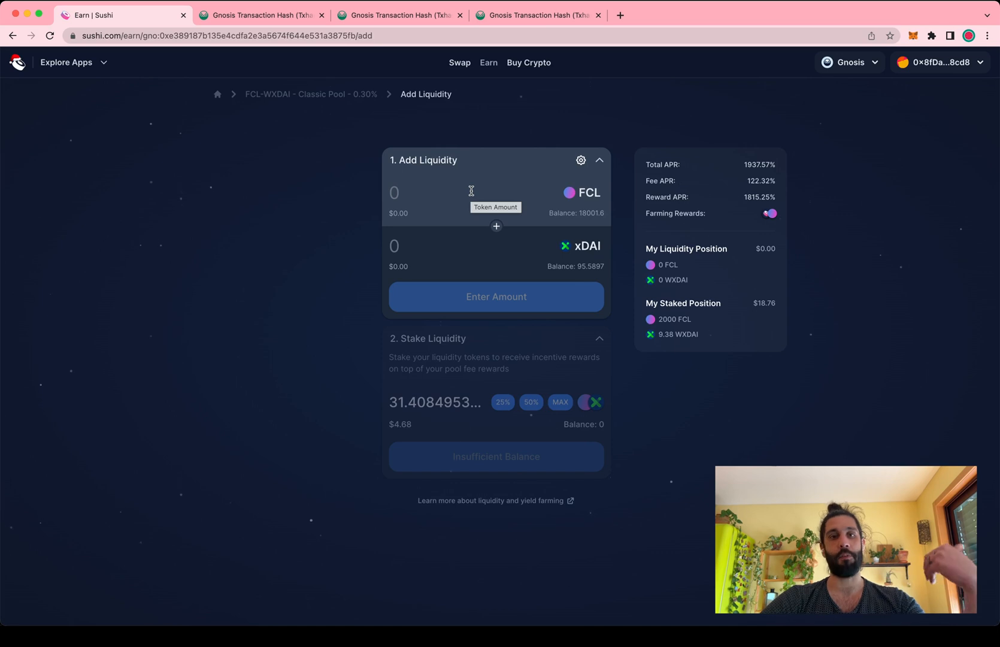
mouse_move(502, 180)
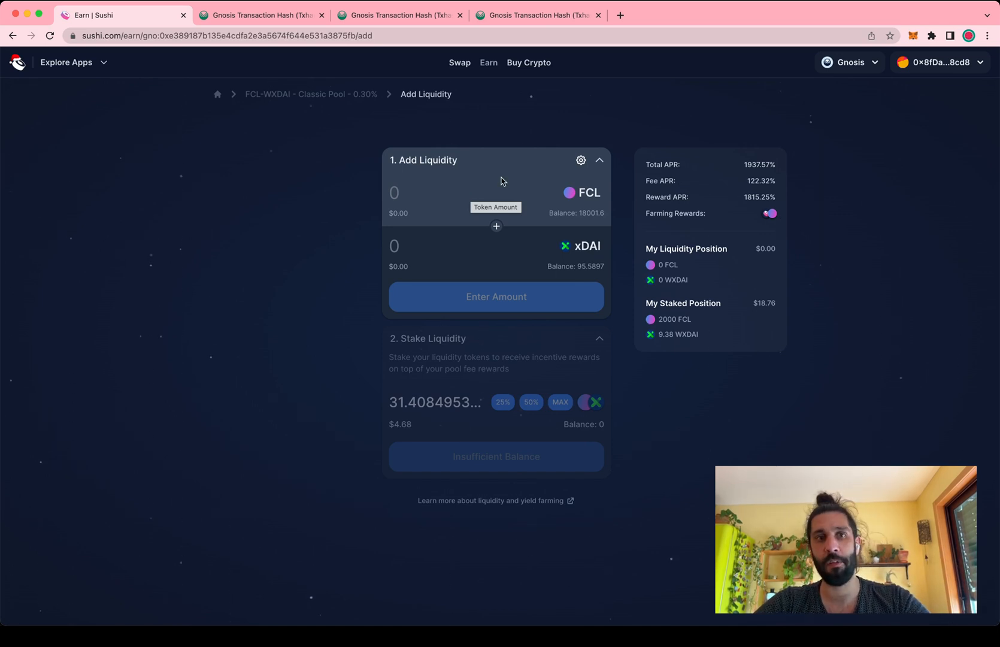
mouse_move(538, 154)
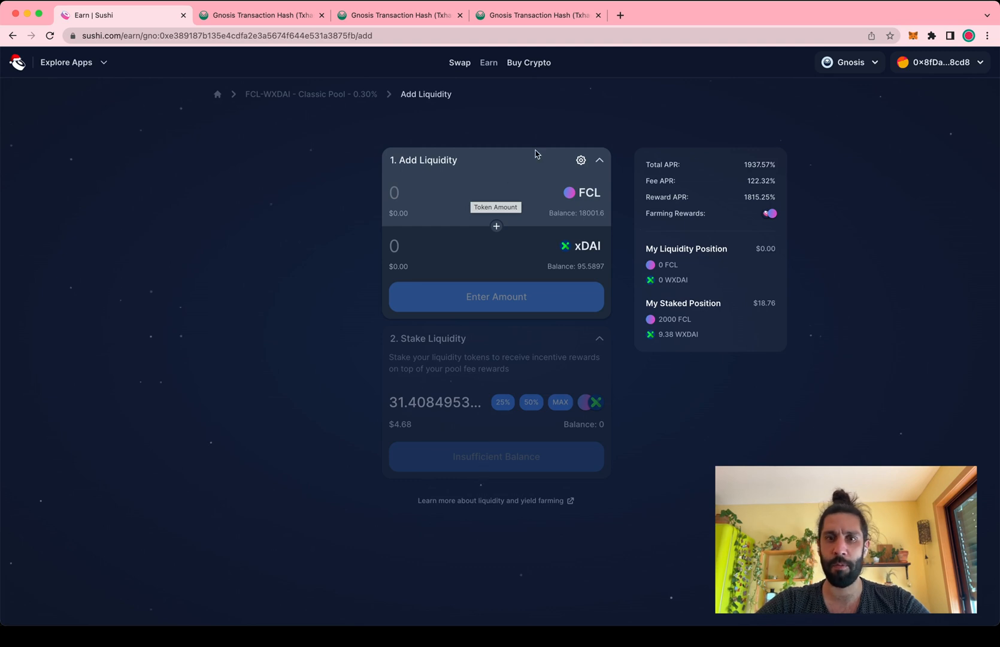
mouse_move(636, 123)
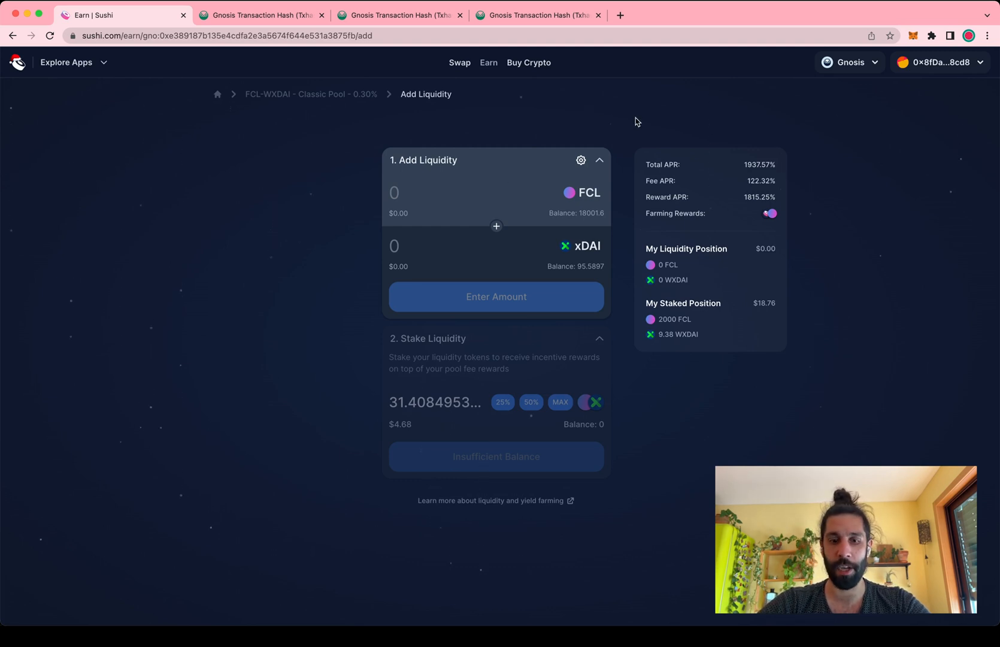